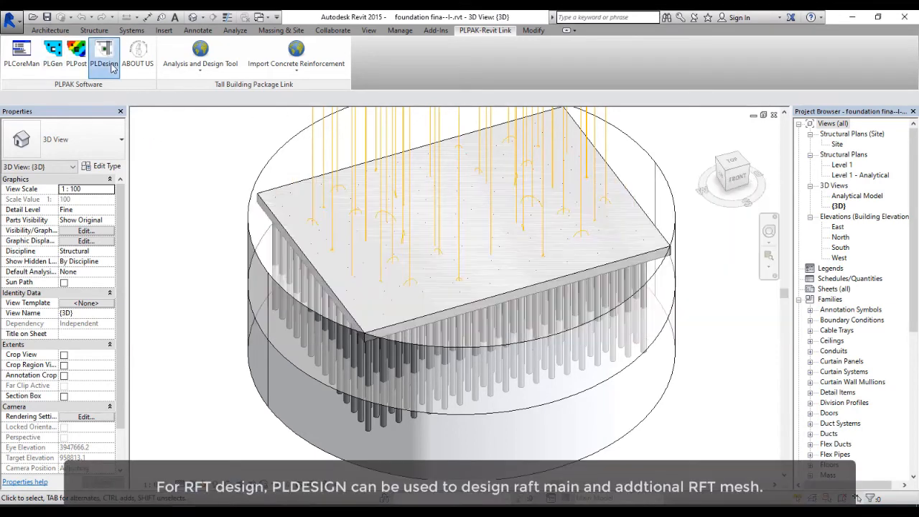
Step: Start a new PLDesign model, review its design code and material, and load the raft floor model
{"action": "left_click", "coordinate": [104, 50]}
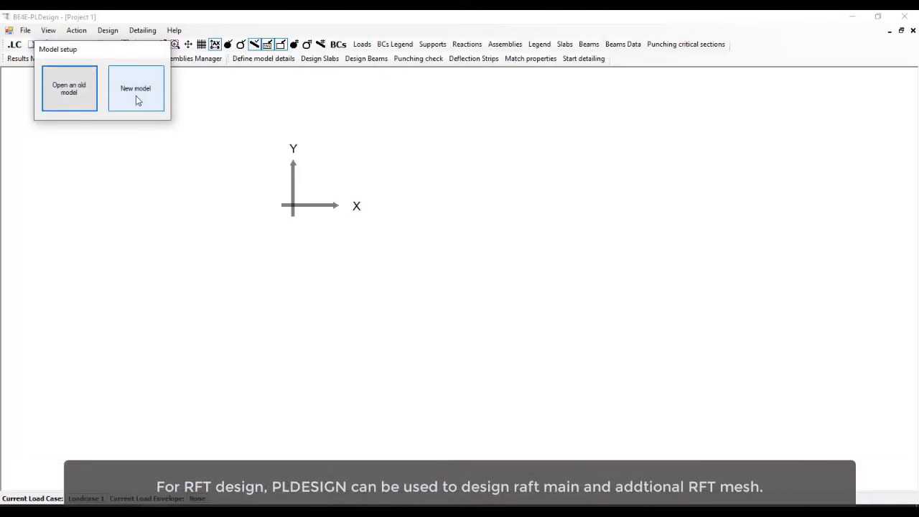
{"action": "left_click", "coordinate": [135, 89]}
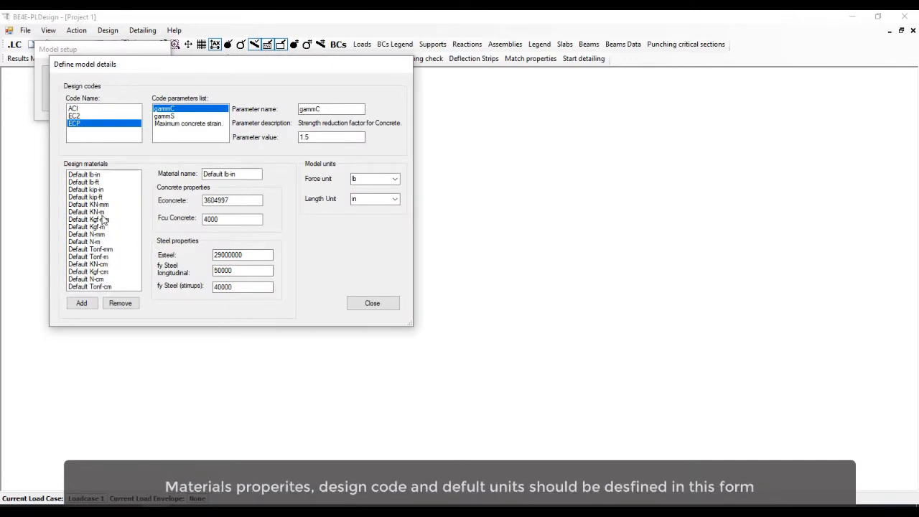
{"action": "left_click", "coordinate": [394, 178]}
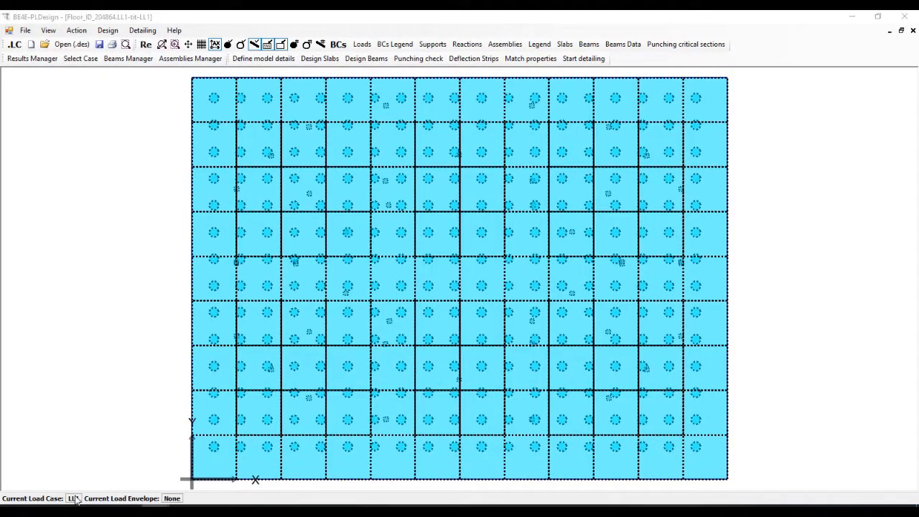
Step: Add load combination New Combo2 with LL1 at factor 1.5
{"action": "left_click", "coordinate": [80, 58]}
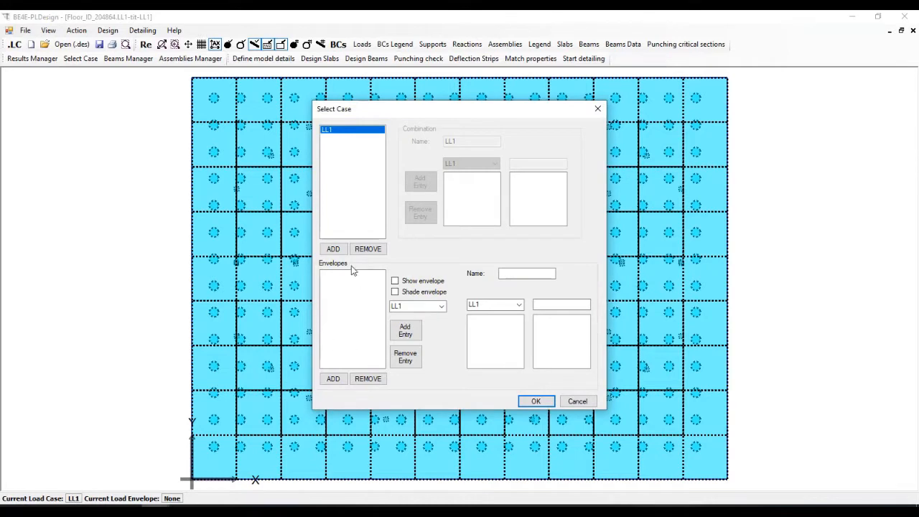
{"action": "left_click", "coordinate": [334, 248]}
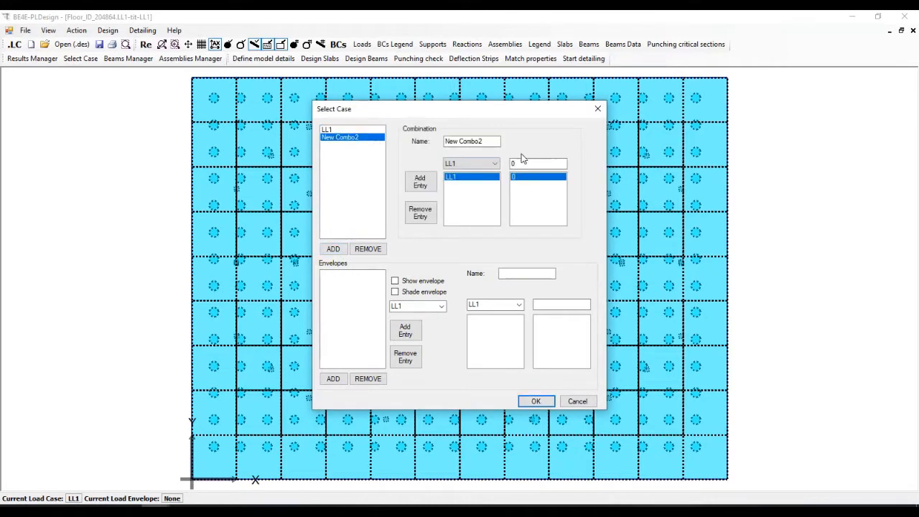
{"action": "type", "text": "1.5"}
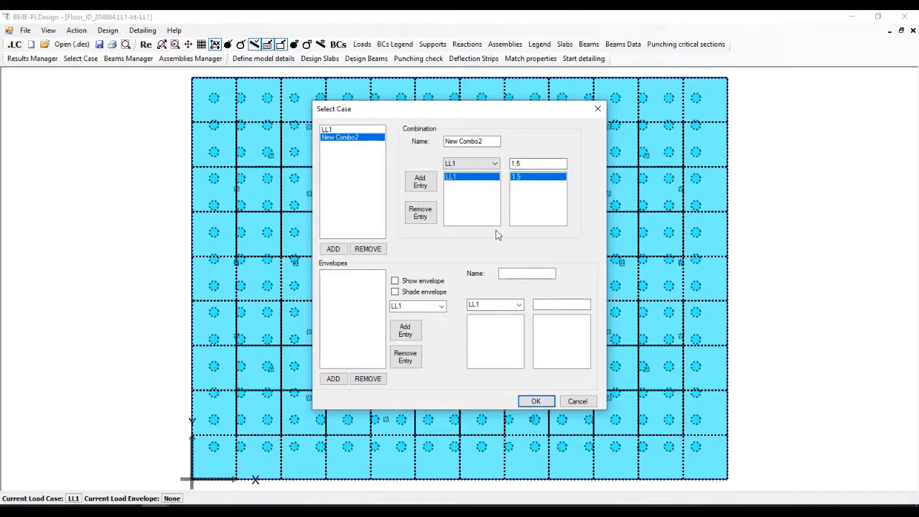
{"action": "left_click", "coordinate": [536, 401]}
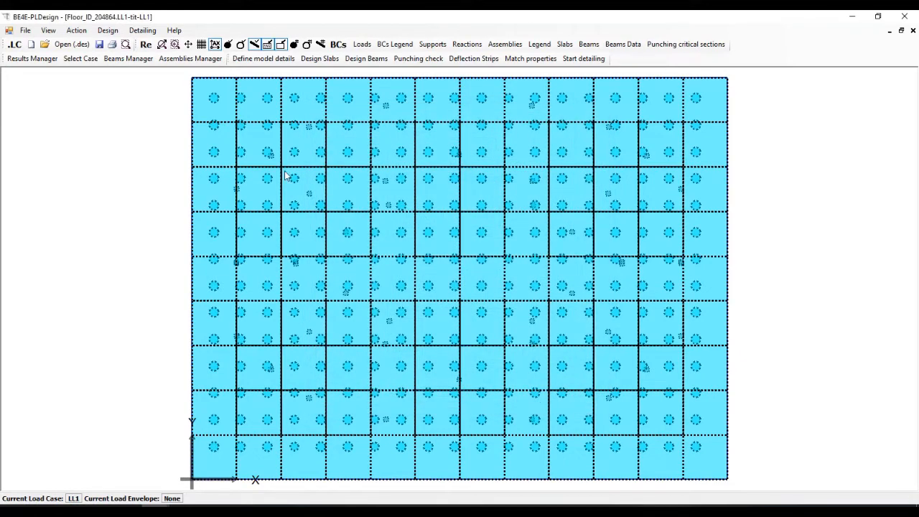
Step: Create a slab design region around the whole raft with basic plus additional reinforcement areas and solve it
{"action": "left_click", "coordinate": [108, 30]}
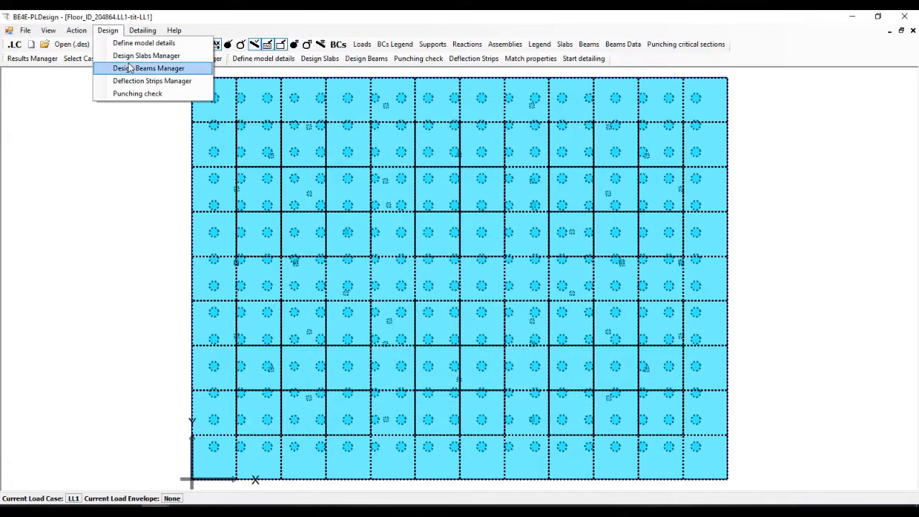
{"action": "left_click", "coordinate": [147, 54]}
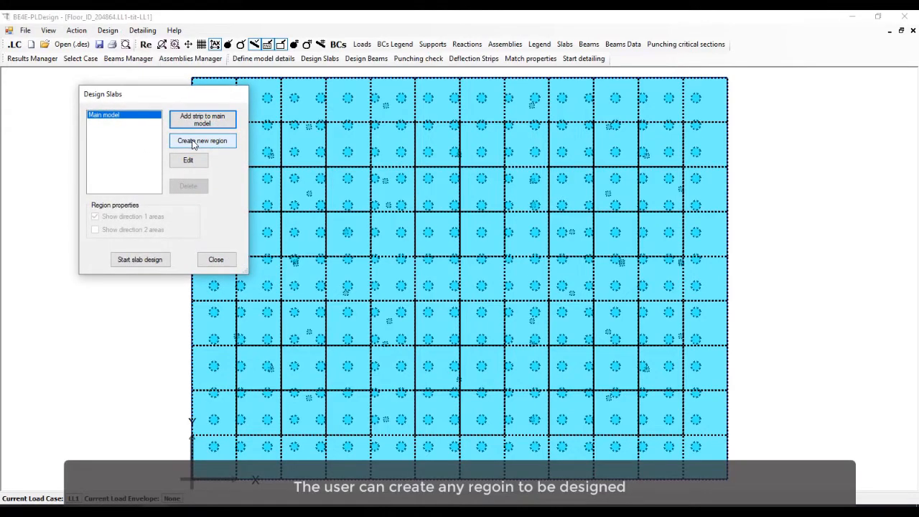
{"action": "left_click", "coordinate": [216, 259]}
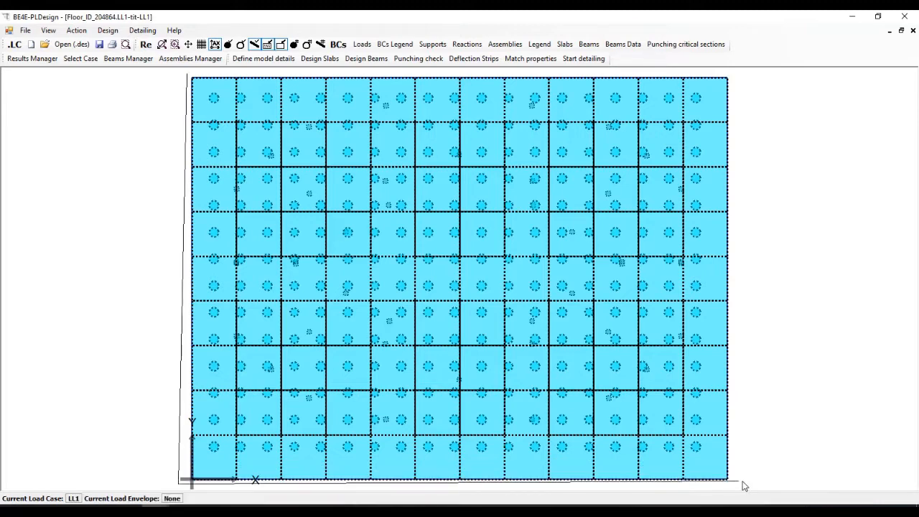
{"action": "left_click", "coordinate": [319, 57]}
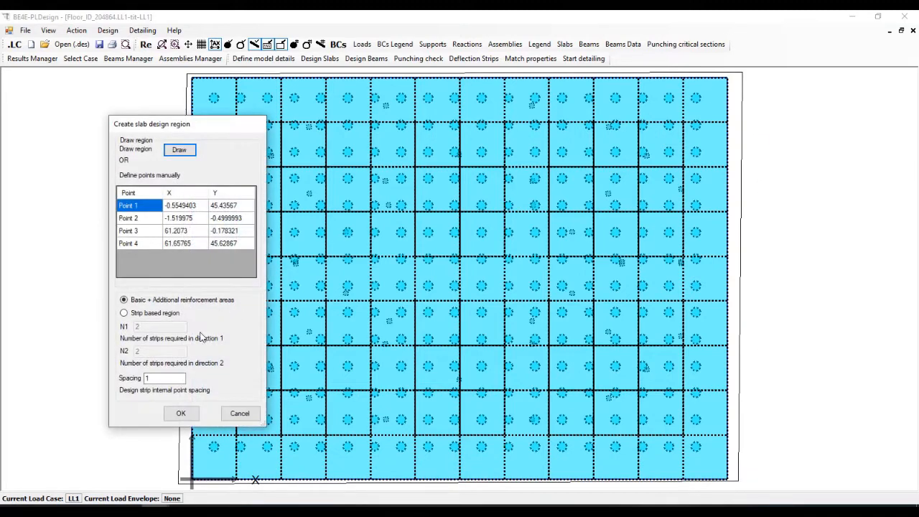
{"action": "left_click", "coordinate": [180, 414]}
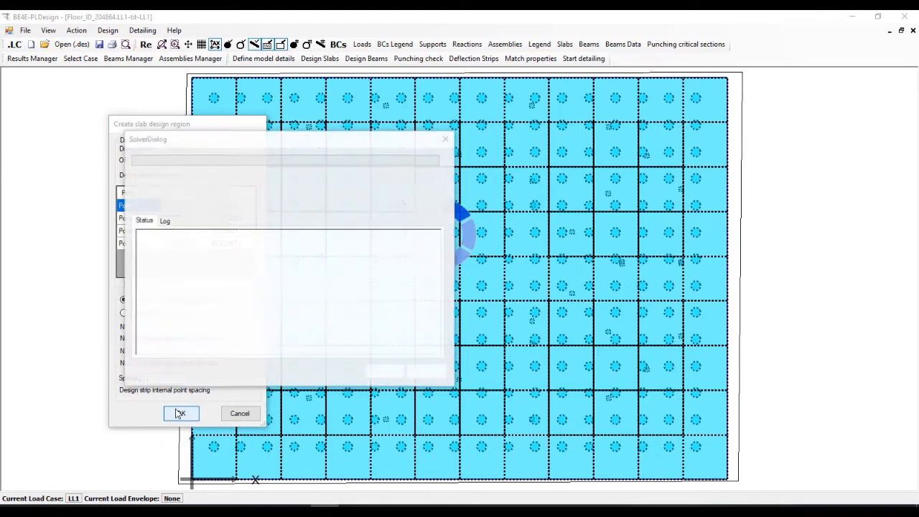
{"action": "left_click", "coordinate": [181, 414]}
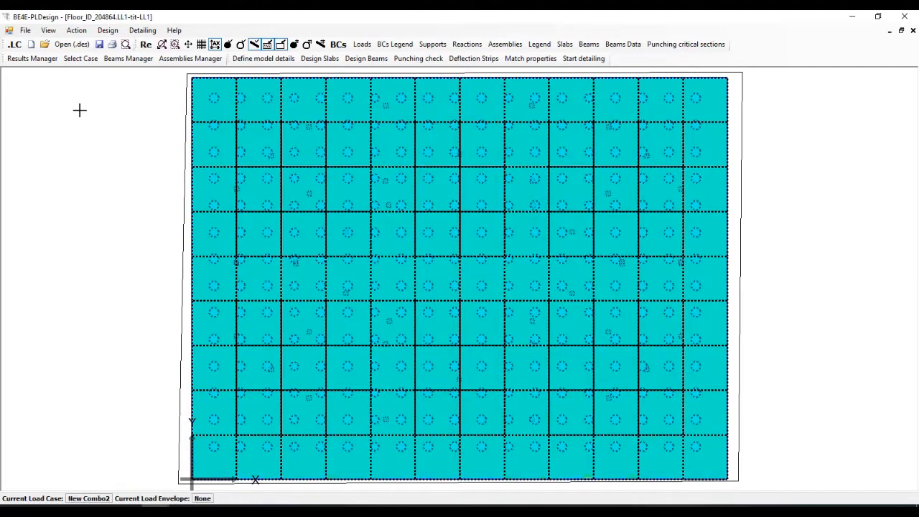
Step: Set the Region 2 - Area 1 contour to 15 levels and display the contour plot on the slab
{"action": "left_click", "coordinate": [32, 58]}
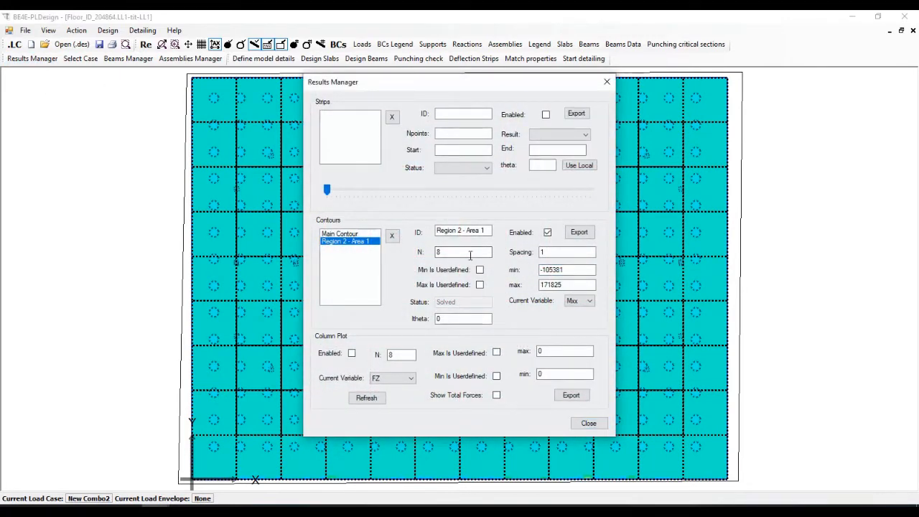
{"action": "type", "text": "15"}
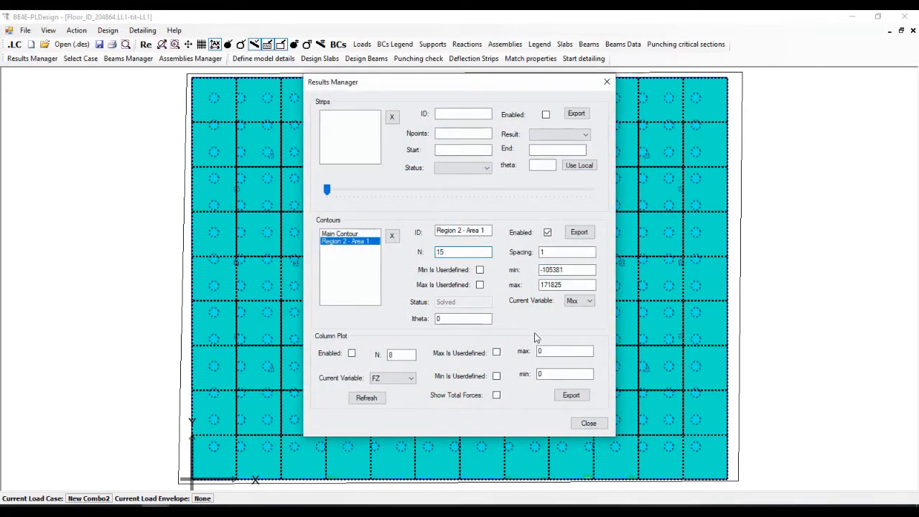
{"action": "mouse_move", "coordinate": [588, 422]}
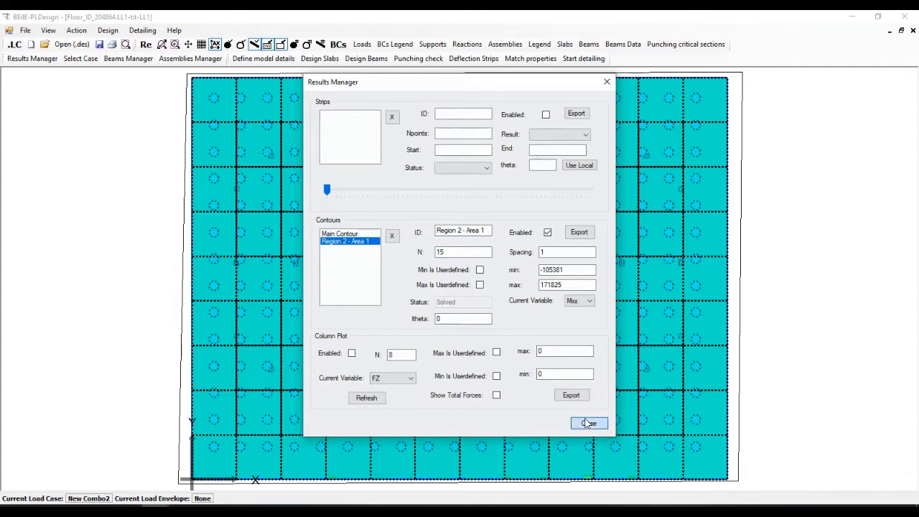
{"action": "left_click", "coordinate": [589, 422]}
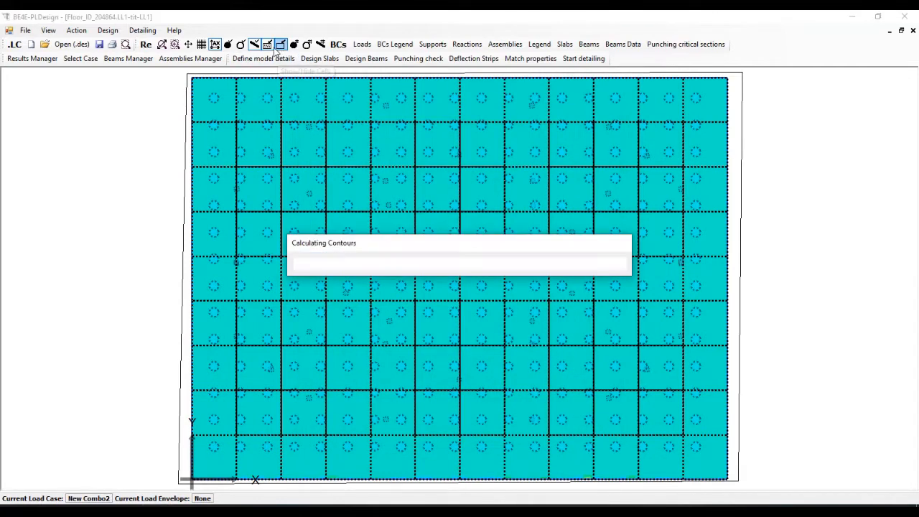
{"action": "left_click", "coordinate": [267, 43]}
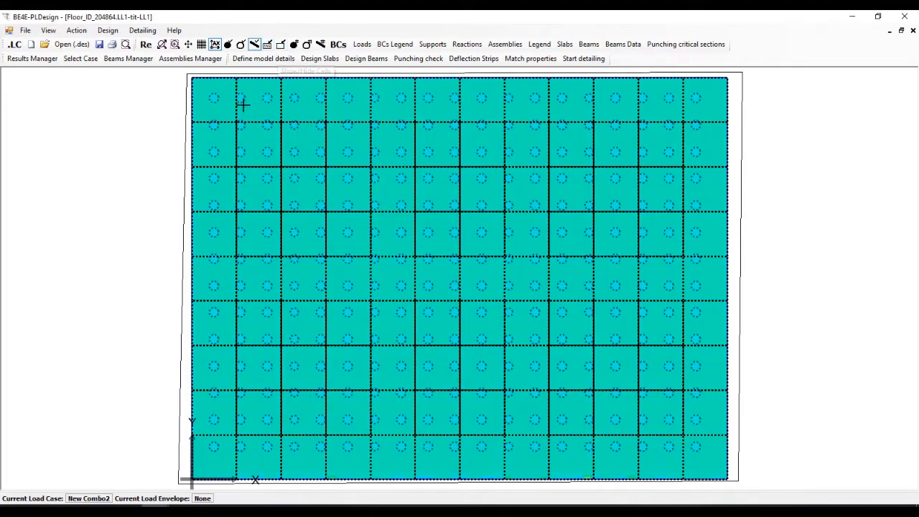
{"action": "left_click", "coordinate": [263, 57]}
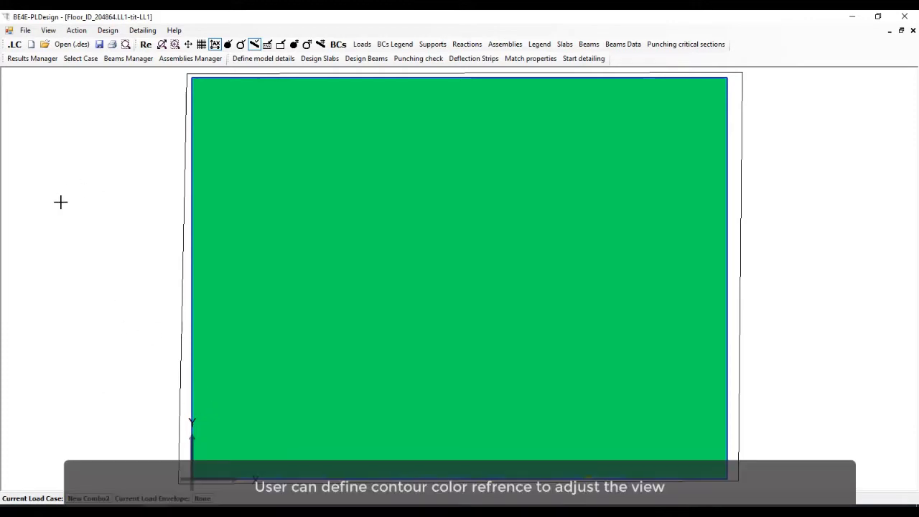
Step: Set a user-defined contour minimum of -800 for Region 2 - Area 1
{"action": "left_click", "coordinate": [32, 58]}
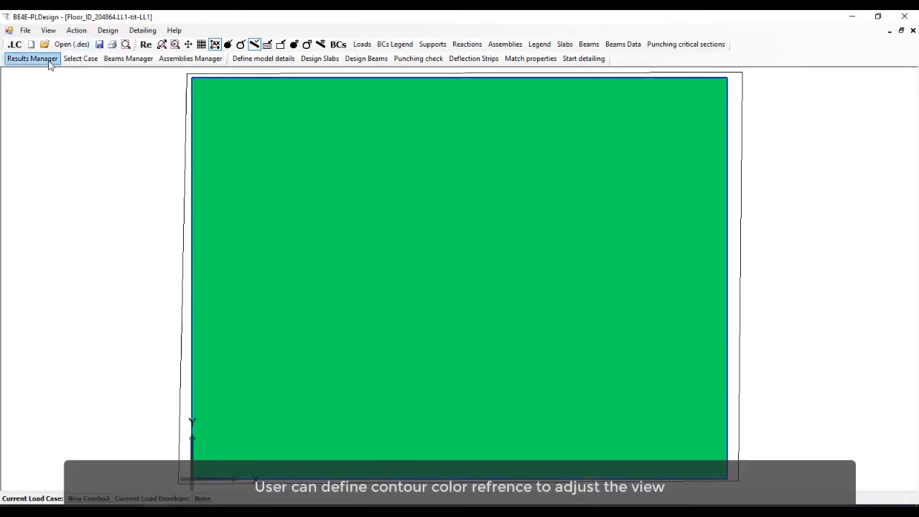
{"action": "left_click", "coordinate": [32, 58]}
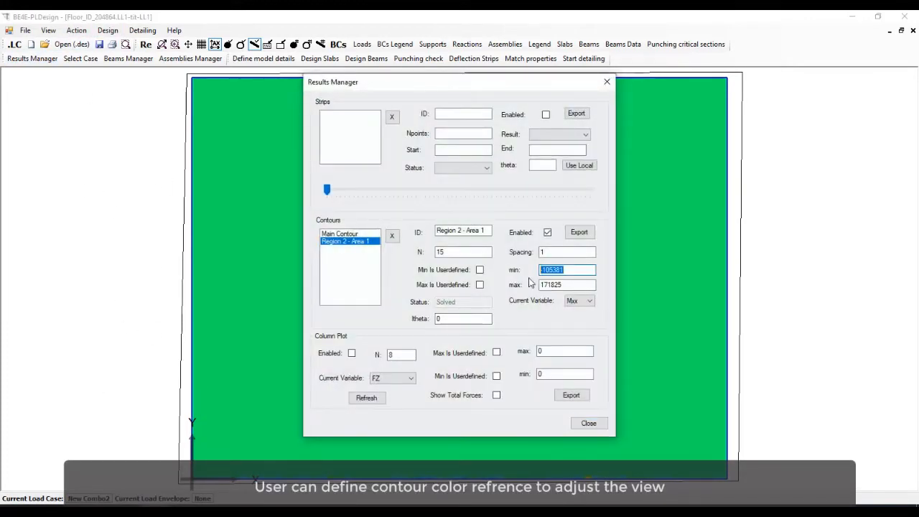
{"action": "type", "text": "-800"}
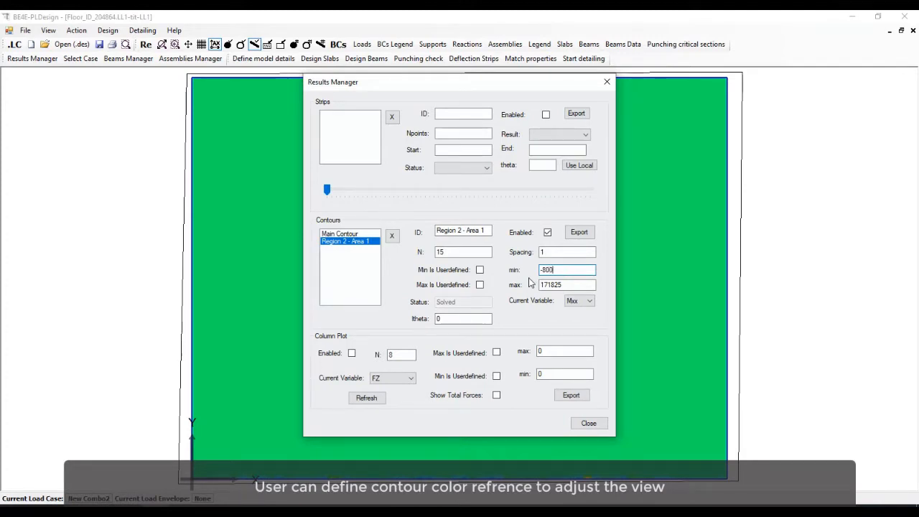
{"action": "left_click", "coordinate": [479, 270]}
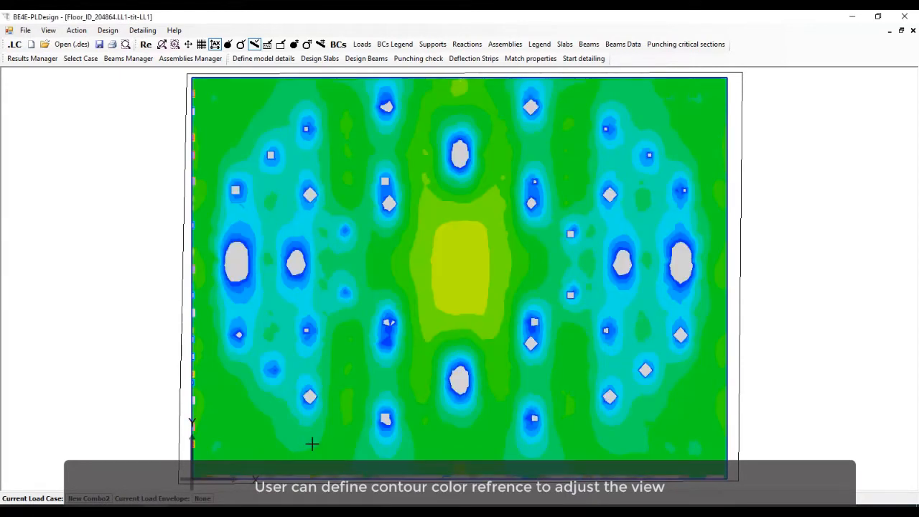
{"action": "mouse_move", "coordinate": [121, 80]}
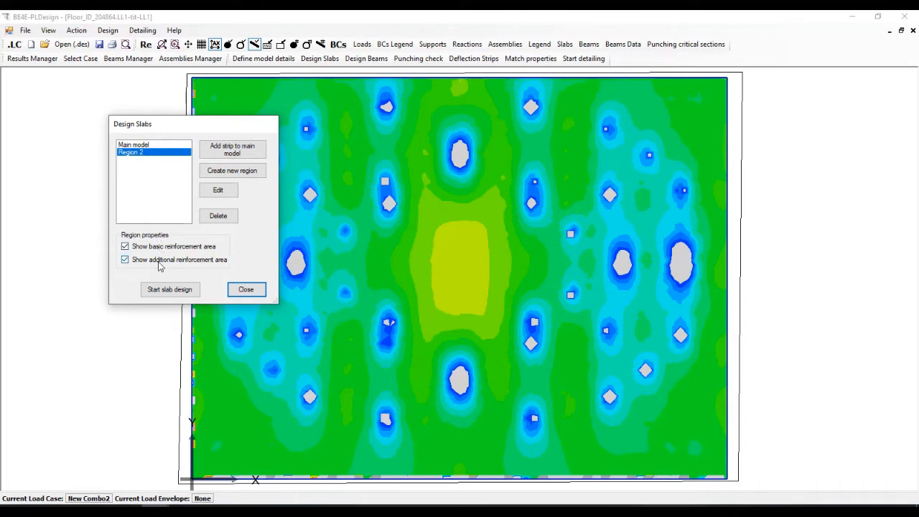
Step: Give Region 2's bottom minor strip steel 0.02 bar diameter and calculate its bending moments
{"action": "left_click", "coordinate": [132, 143]}
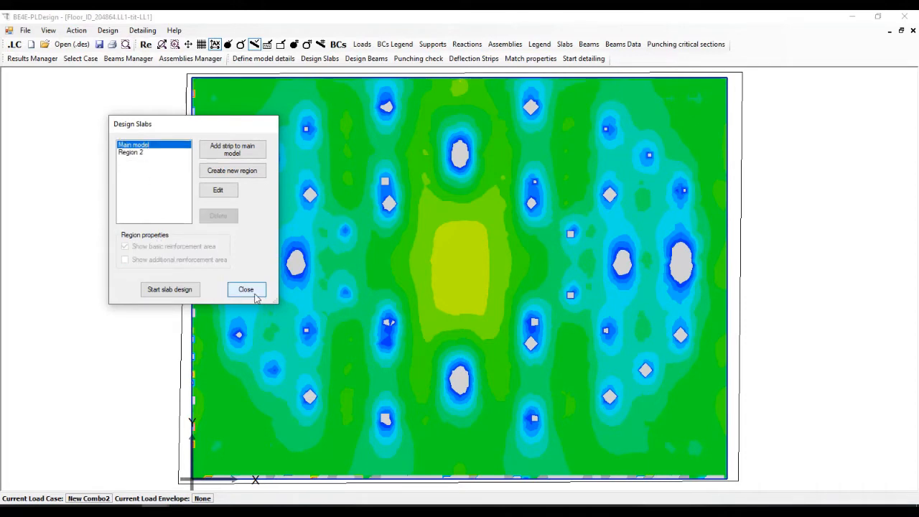
{"action": "left_click", "coordinate": [246, 289]}
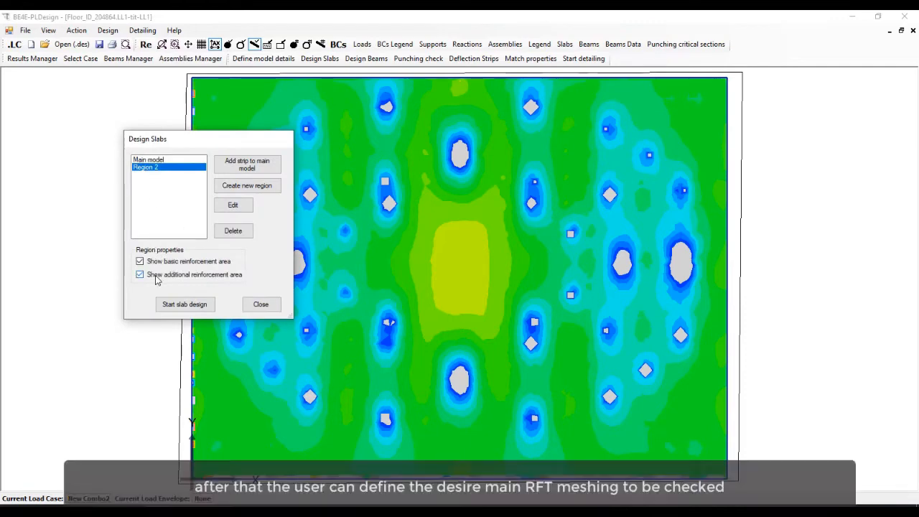
{"action": "left_click", "coordinate": [233, 204]}
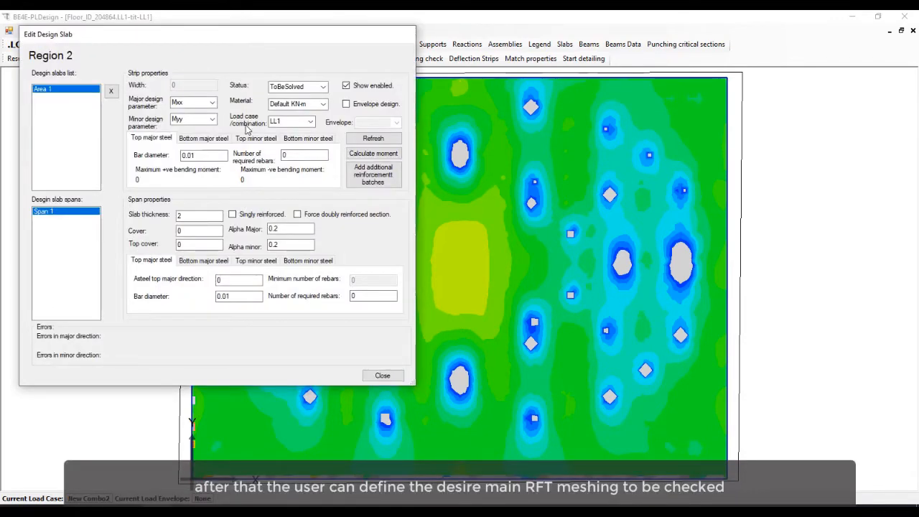
{"action": "left_click", "coordinate": [310, 120]}
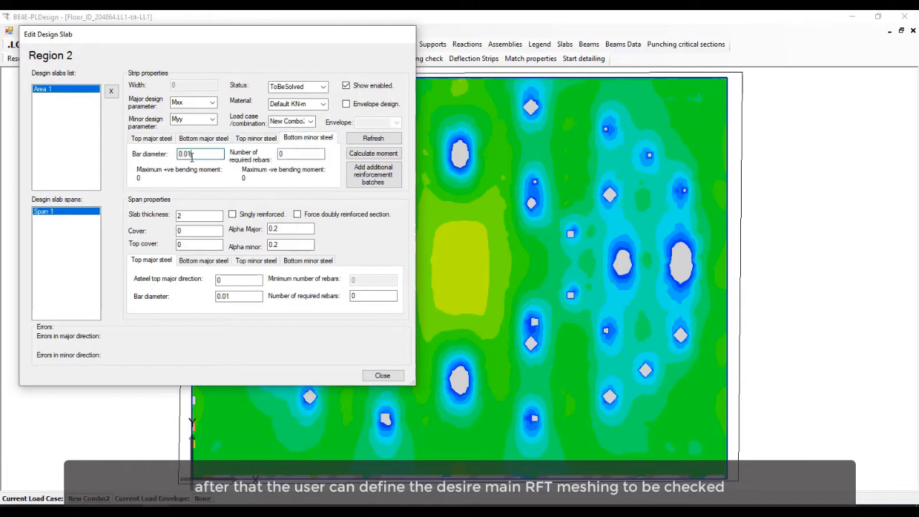
{"action": "type", "text": "0.02"}
{"action": "left_click", "coordinate": [301, 154]}
{"action": "type", "text": "10"}
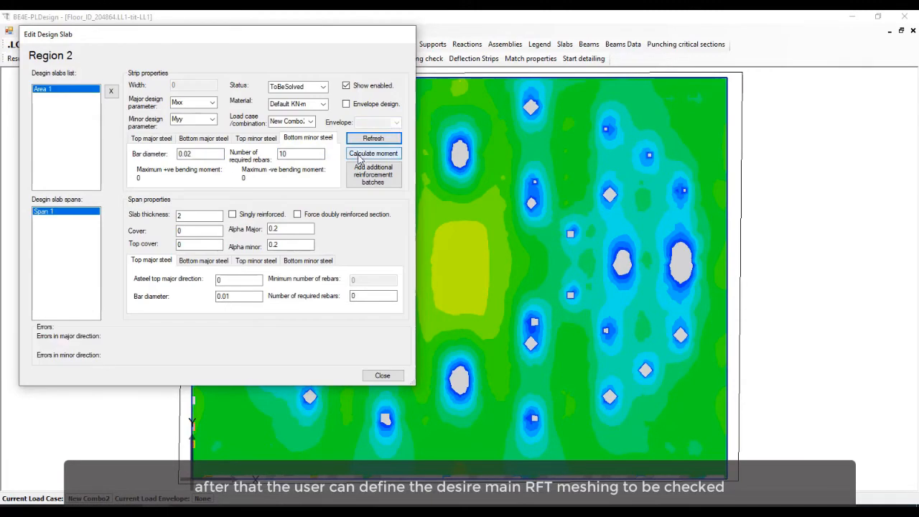
{"action": "left_click", "coordinate": [373, 153]}
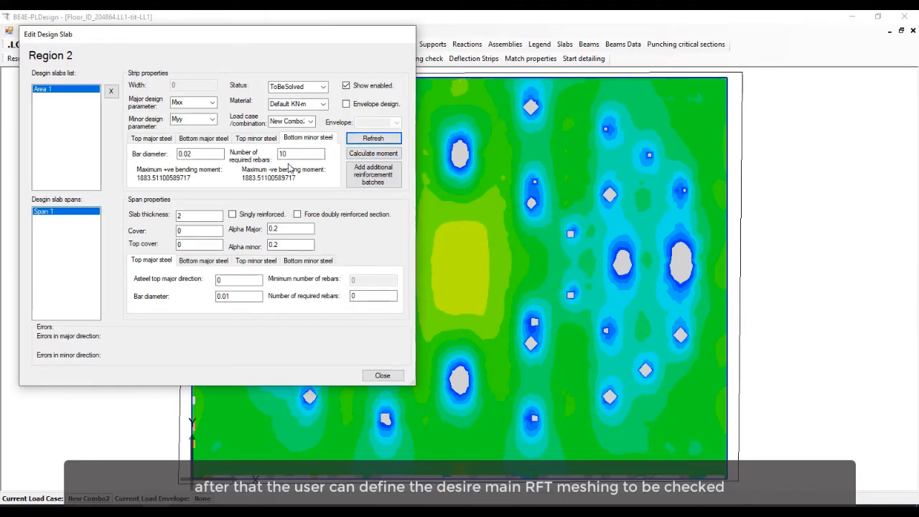
{"action": "mouse_move", "coordinate": [281, 275]}
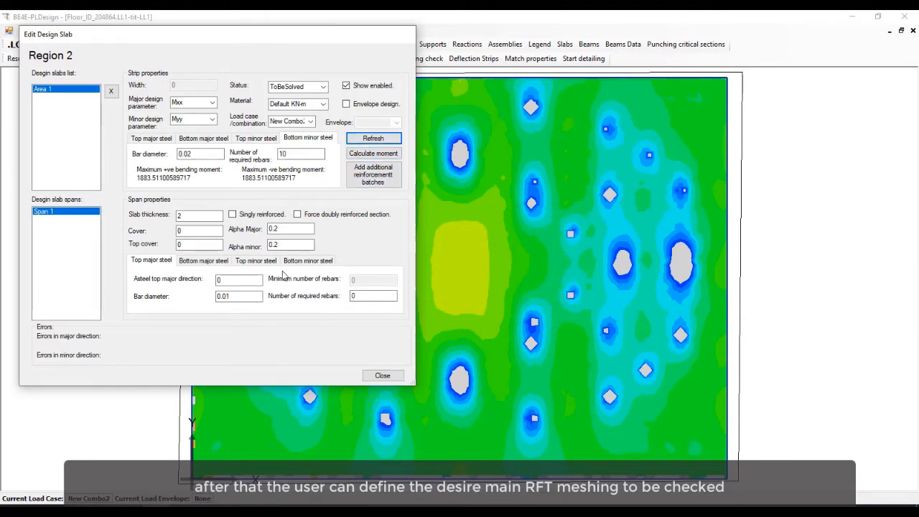
Step: Set Region 2's cover to 0.05 and close its design settings
{"action": "left_click", "coordinate": [198, 229]}
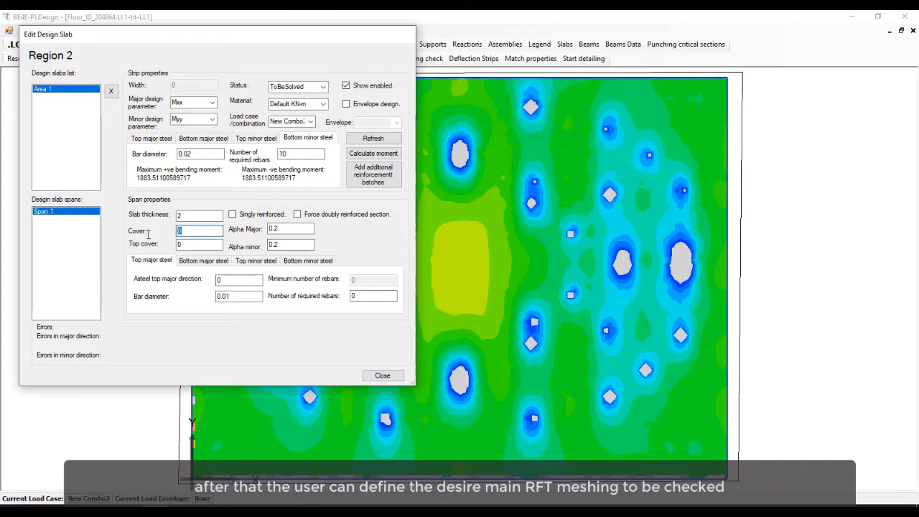
{"action": "type", "text": "0.05"}
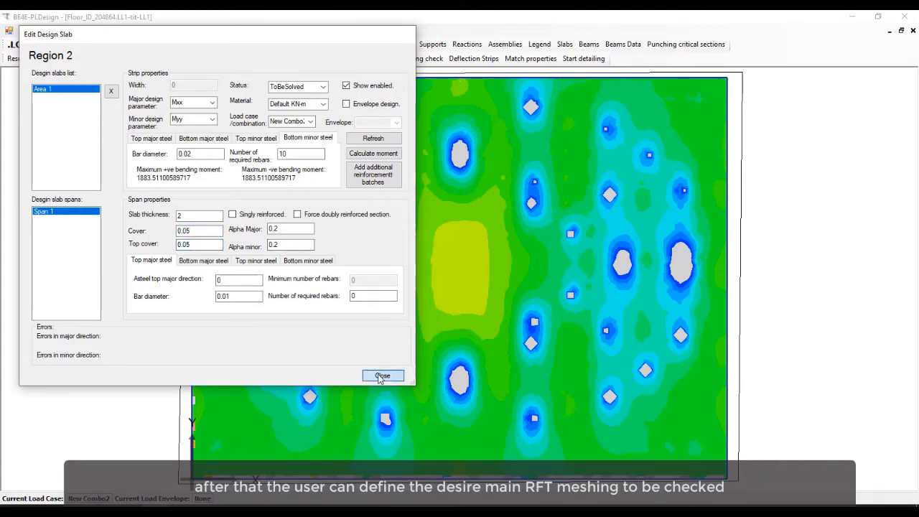
{"action": "left_click", "coordinate": [382, 376]}
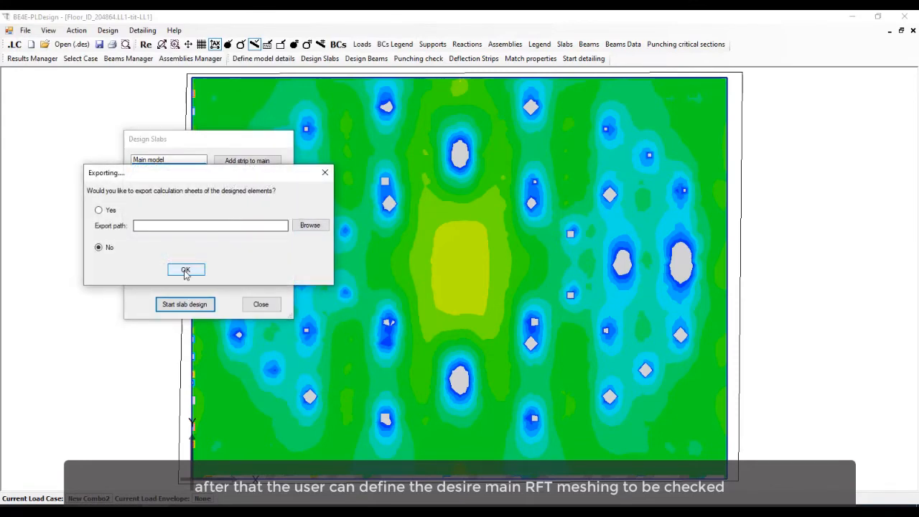
Step: Run the design without exporting calculation sheets and give Region 2's span steel layers 0.02 bars with 10 required rebars
{"action": "left_click", "coordinate": [185, 270]}
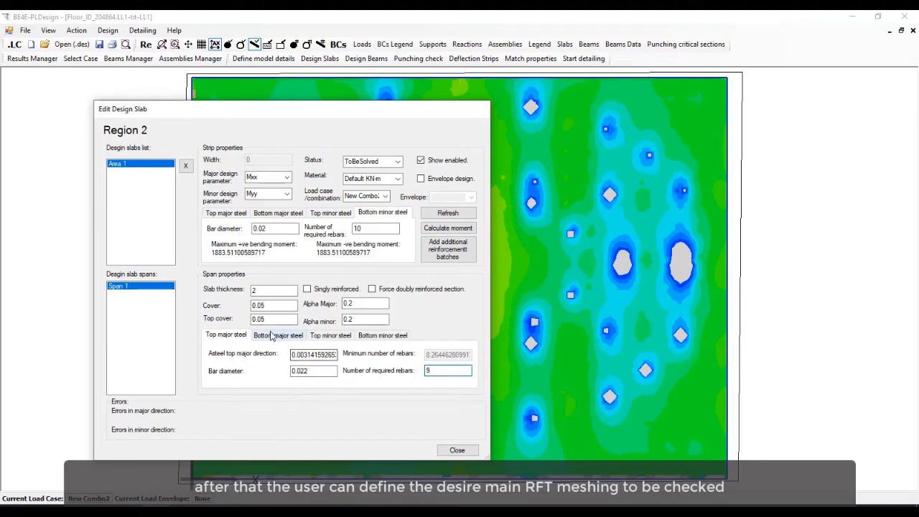
{"action": "left_click", "coordinate": [279, 336]}
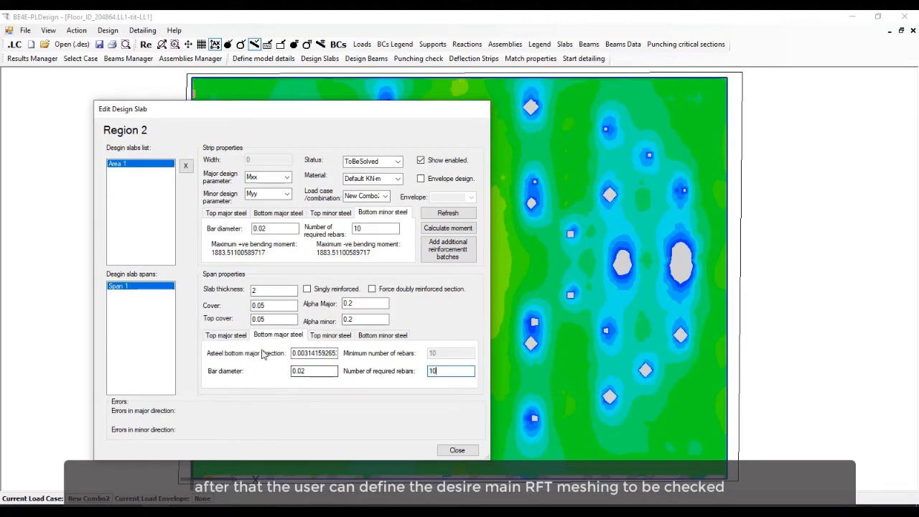
{"action": "left_click", "coordinate": [227, 334]}
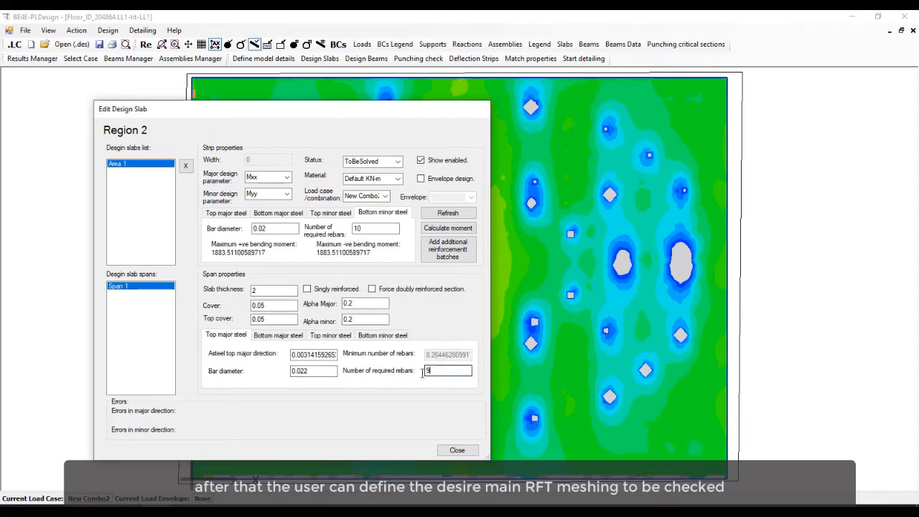
{"action": "left_click", "coordinate": [331, 336]}
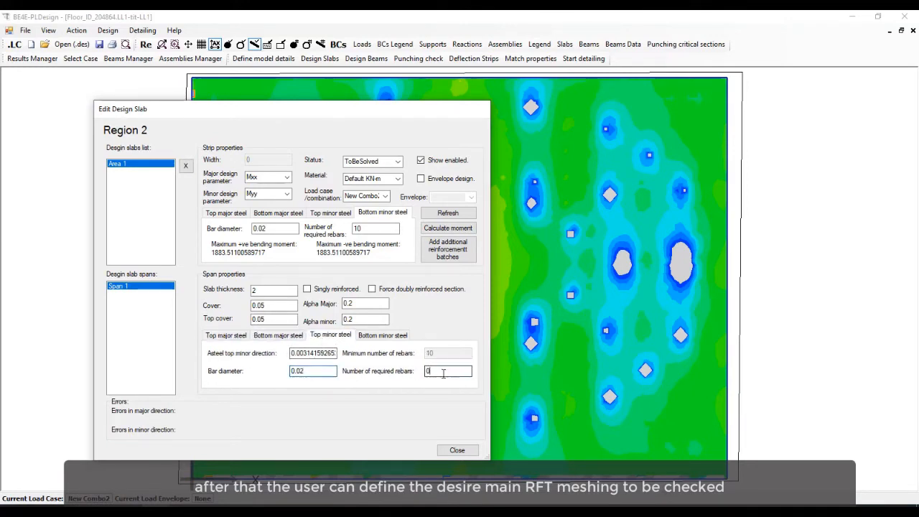
{"action": "left_click", "coordinate": [382, 335]}
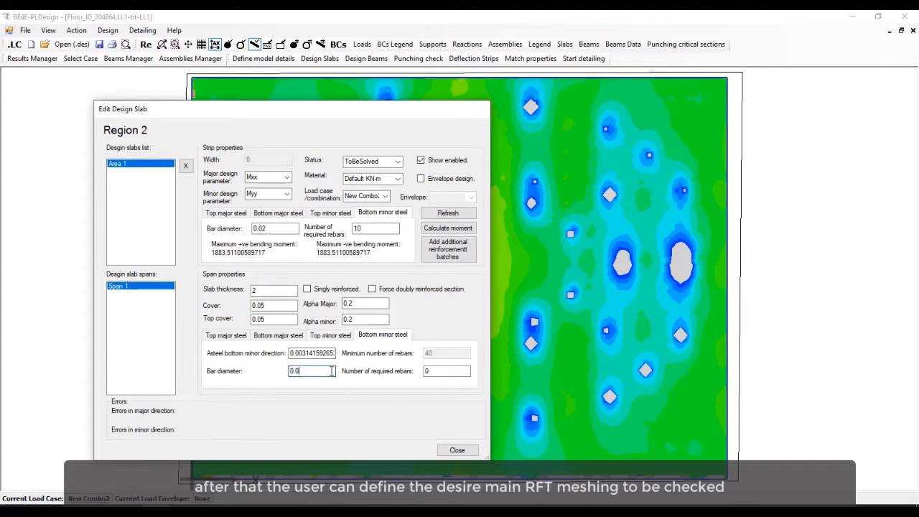
{"action": "type", "text": "10"}
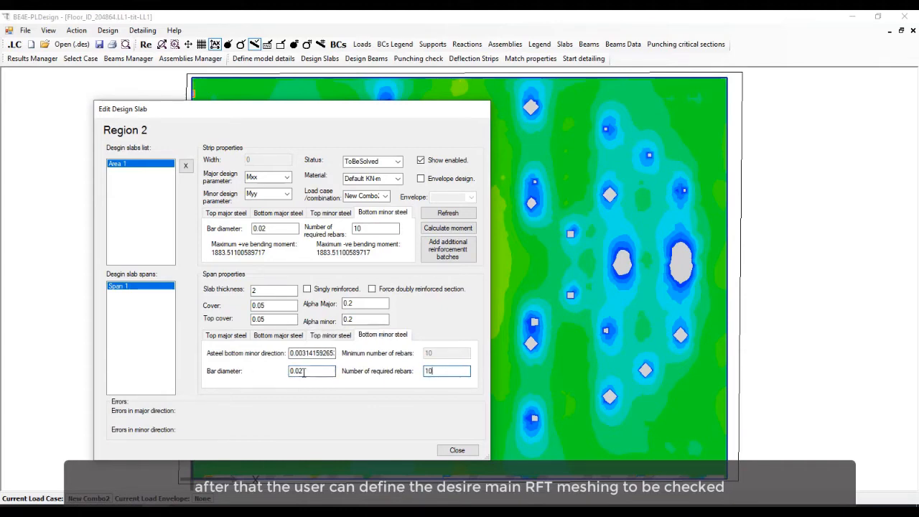
{"action": "left_click", "coordinate": [457, 451]}
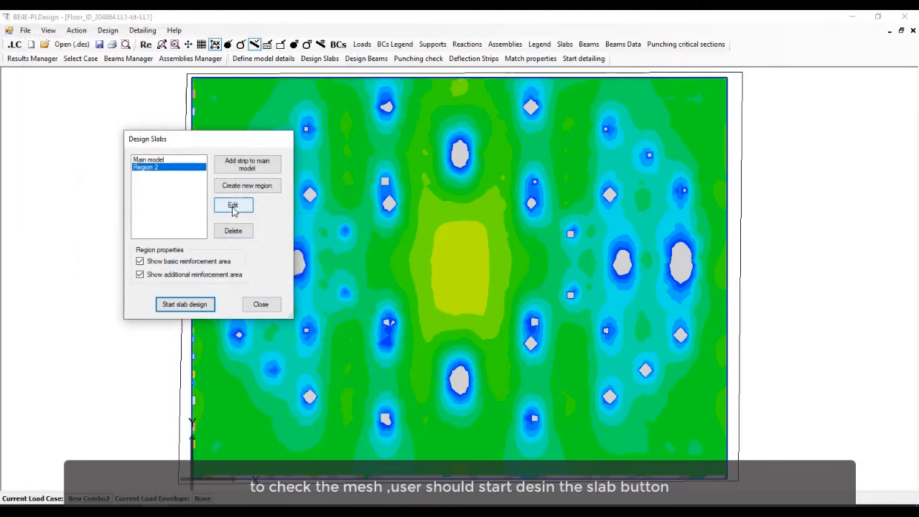
Step: Reopen Region 2's design settings and start adding additional reinforcement areas
{"action": "left_click", "coordinate": [233, 207]}
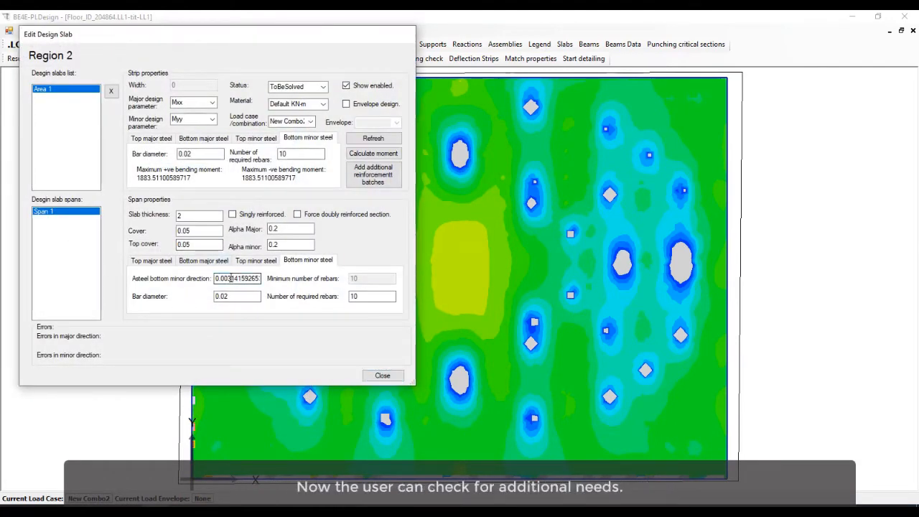
{"action": "left_click", "coordinate": [373, 175]}
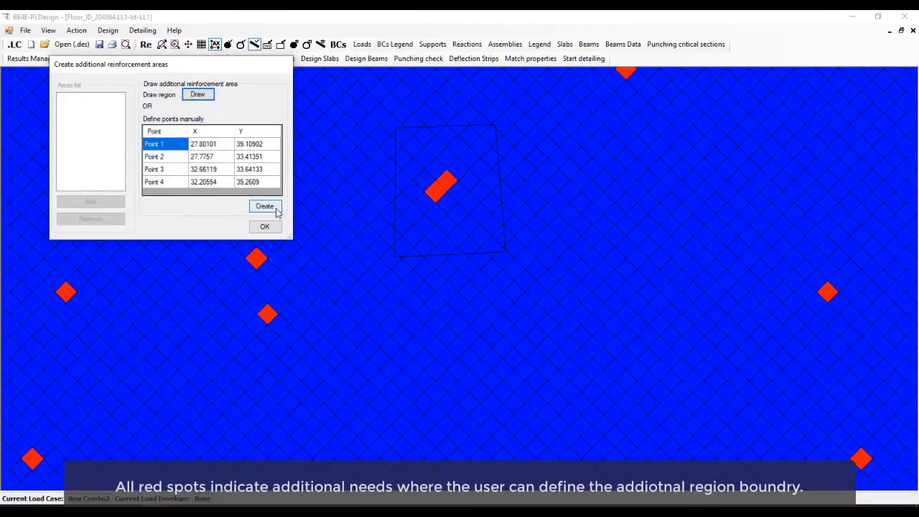
Step: Create the additional reinforcement area from the outlined boundary points and confirm it for Region 2
{"action": "left_click", "coordinate": [264, 206]}
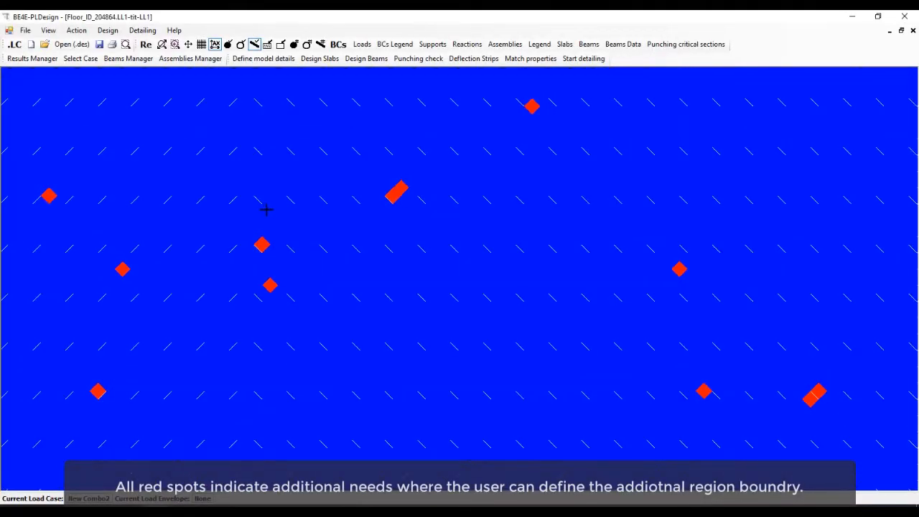
{"action": "mouse_move", "coordinate": [228, 329]}
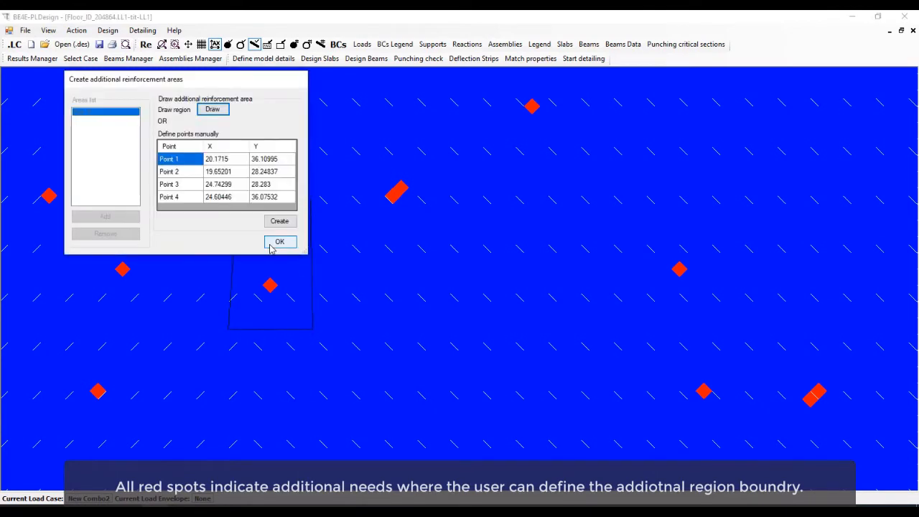
{"action": "left_click", "coordinate": [280, 241]}
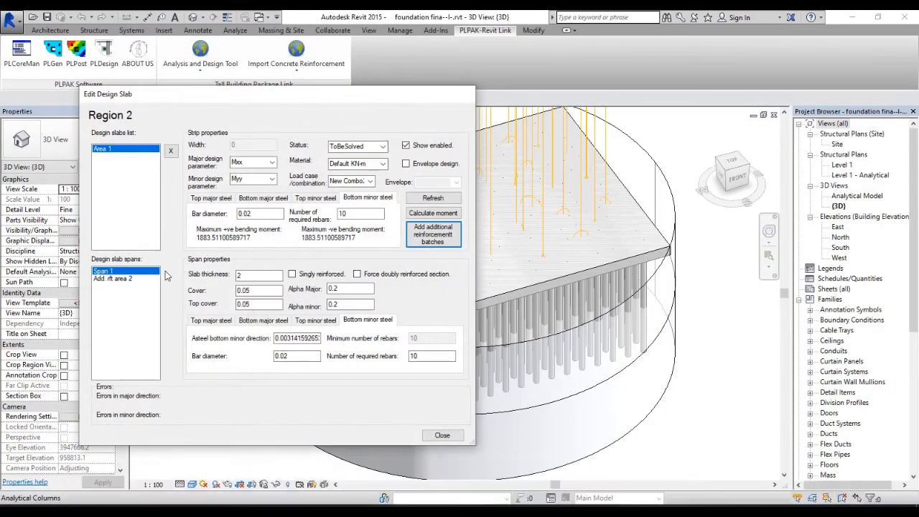
Step: Edit the span bar diameter of Region 2's added reinforcement area and review another steel layer
{"action": "left_click", "coordinate": [126, 278]}
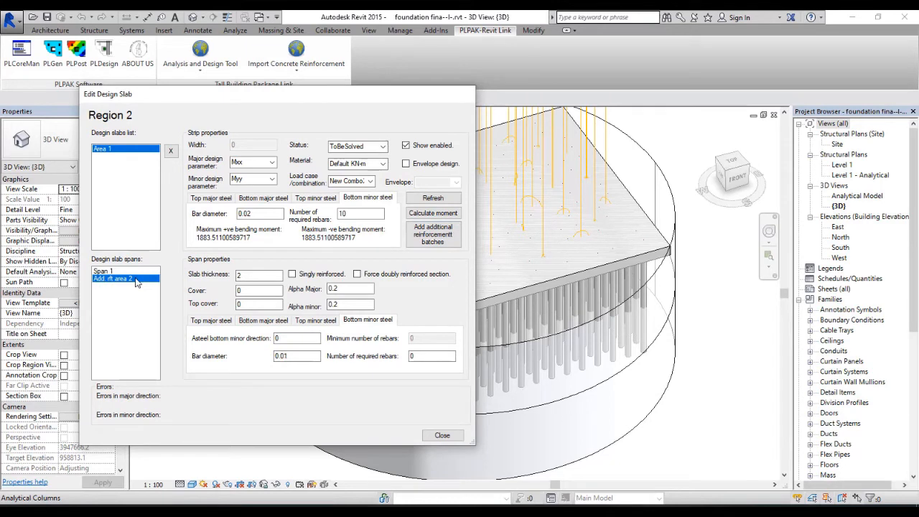
{"action": "left_click", "coordinate": [296, 356]}
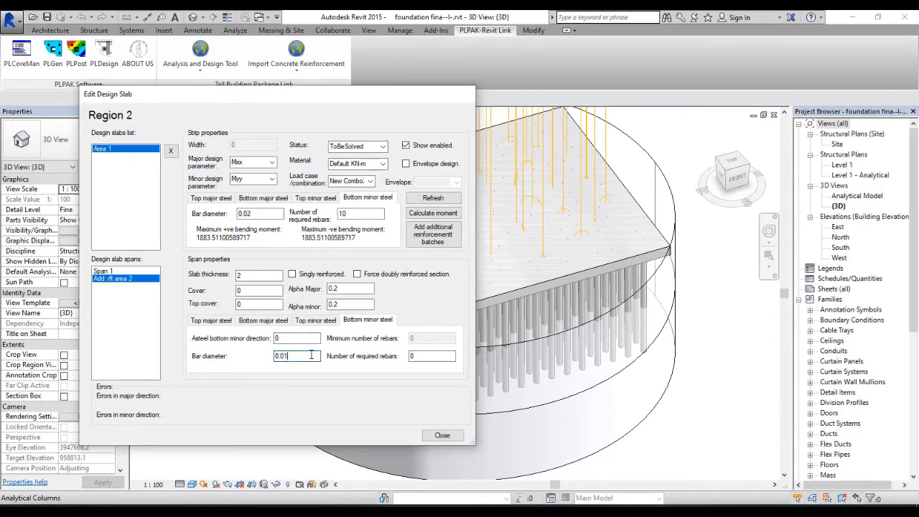
{"action": "key", "text": "BackSpace"}
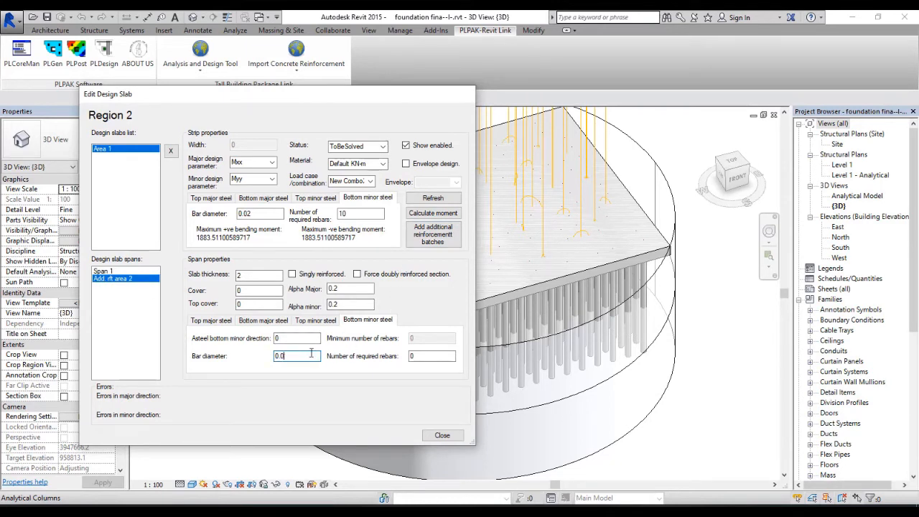
{"action": "left_click", "coordinate": [316, 319]}
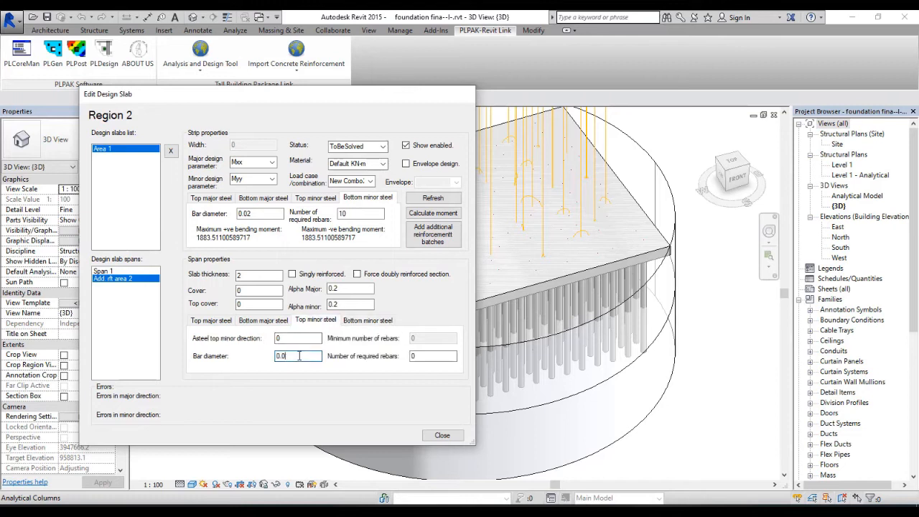
{"action": "left_click", "coordinate": [262, 319]}
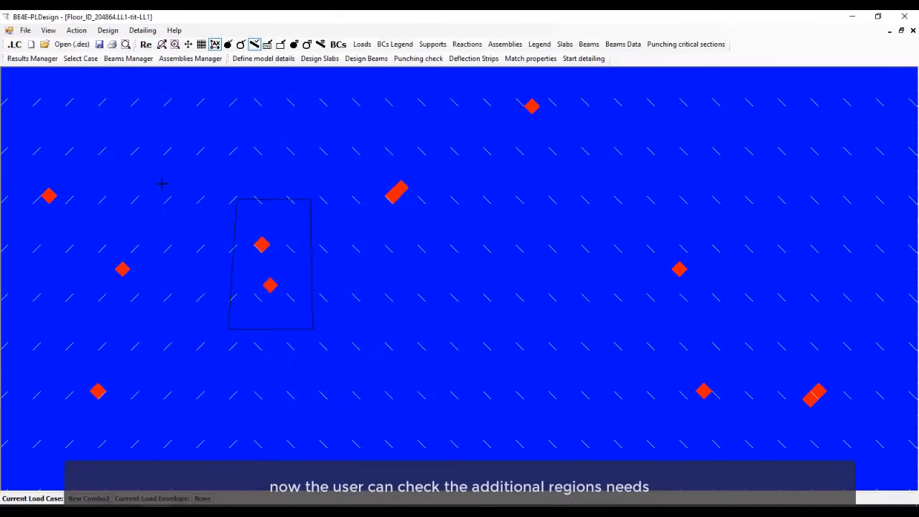
Step: Display result contours, run the slab design declining calculation-sheet export, and select Region 2
{"action": "left_click", "coordinate": [175, 43]}
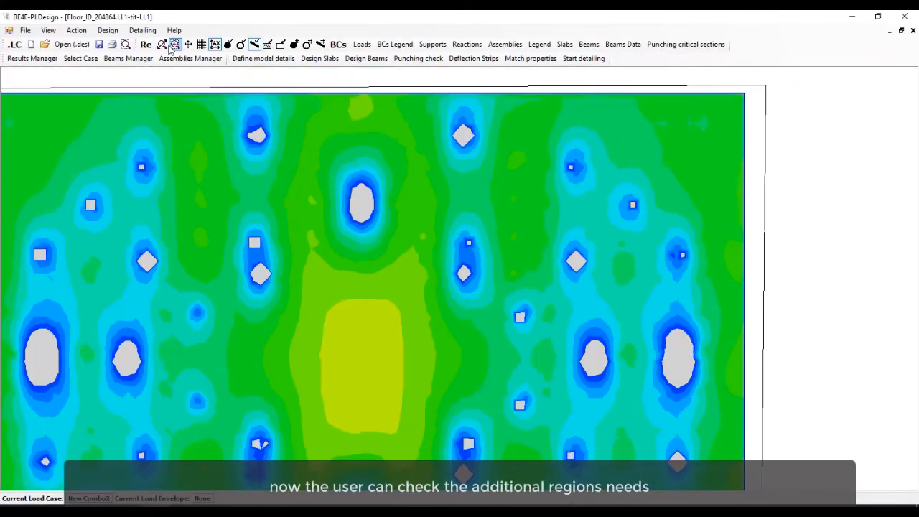
{"action": "left_click", "coordinate": [107, 30]}
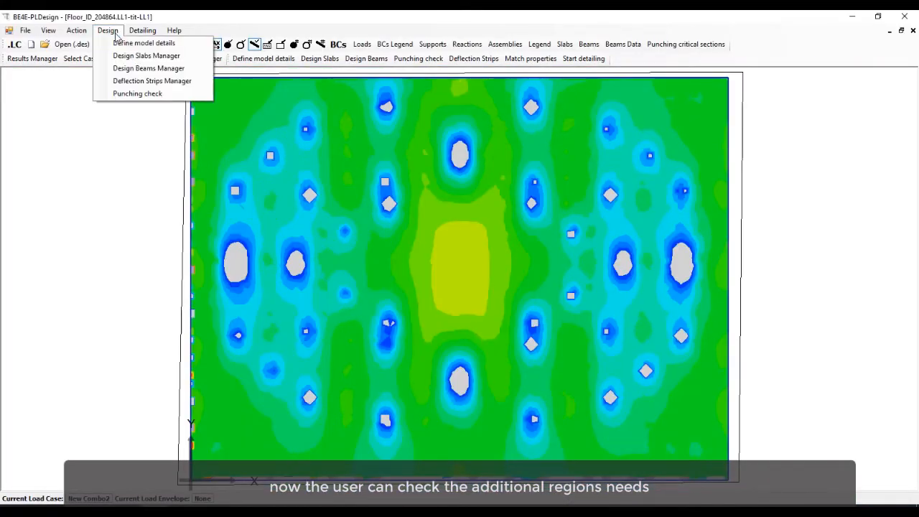
{"action": "left_click", "coordinate": [146, 54]}
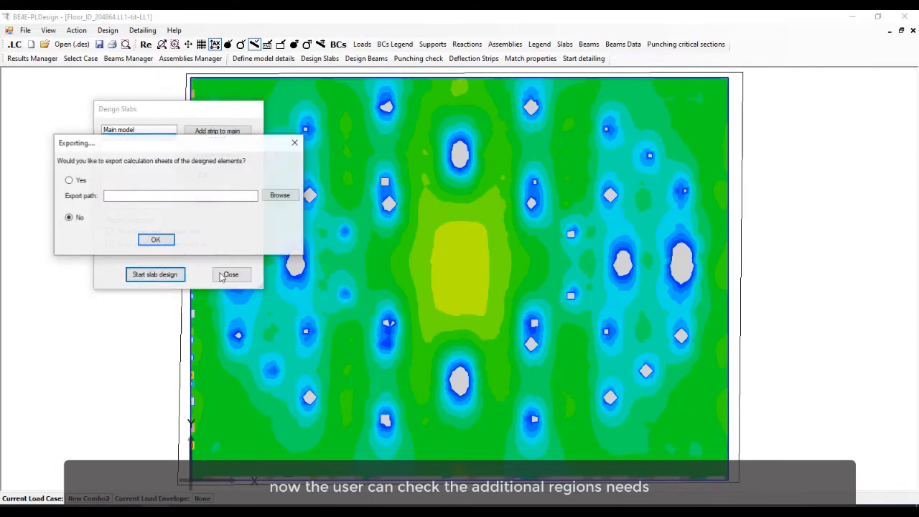
{"action": "left_click", "coordinate": [155, 238]}
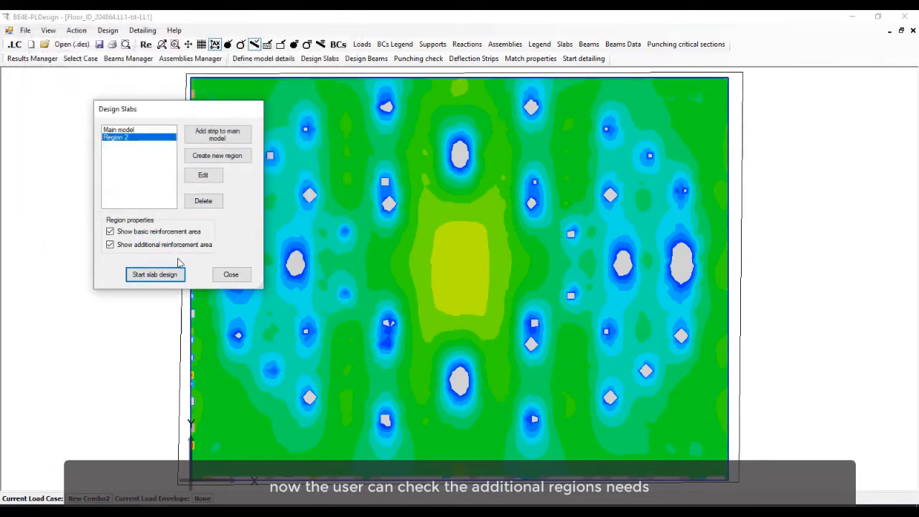
{"action": "left_click", "coordinate": [203, 176]}
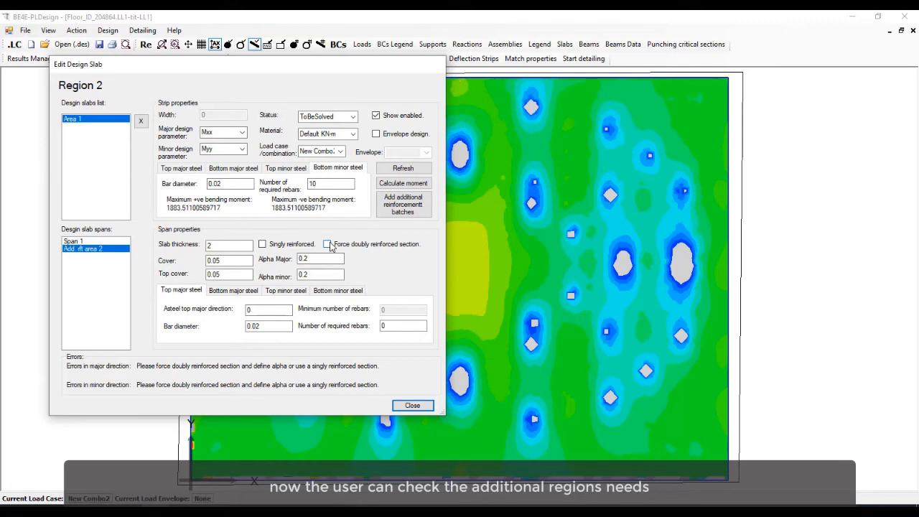
Step: Tick Singly reinforced for Region 2, rerun the slab design and reopen its settings
{"action": "left_click", "coordinate": [261, 244]}
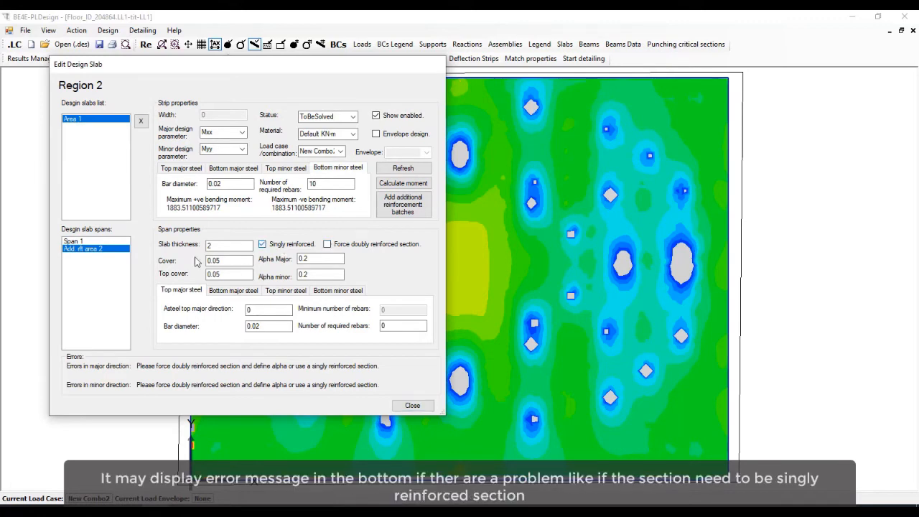
{"action": "left_click", "coordinate": [412, 405]}
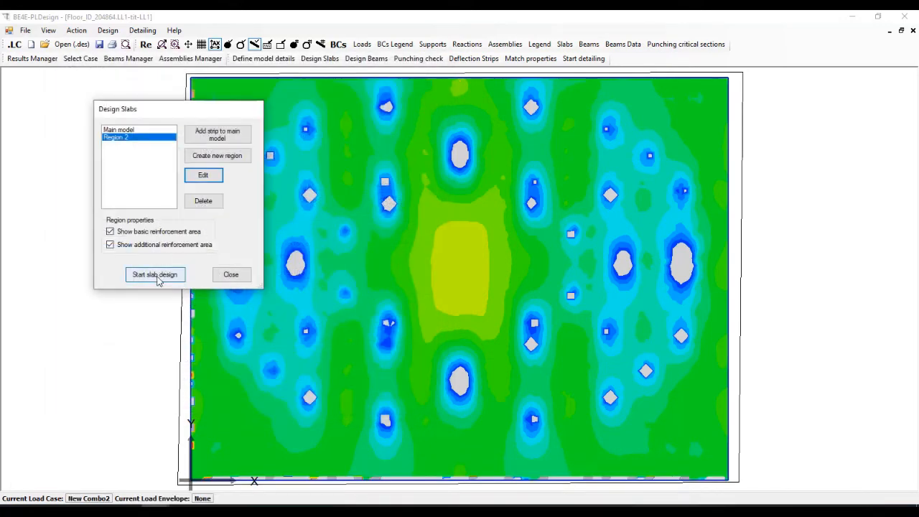
{"action": "left_click", "coordinate": [155, 274]}
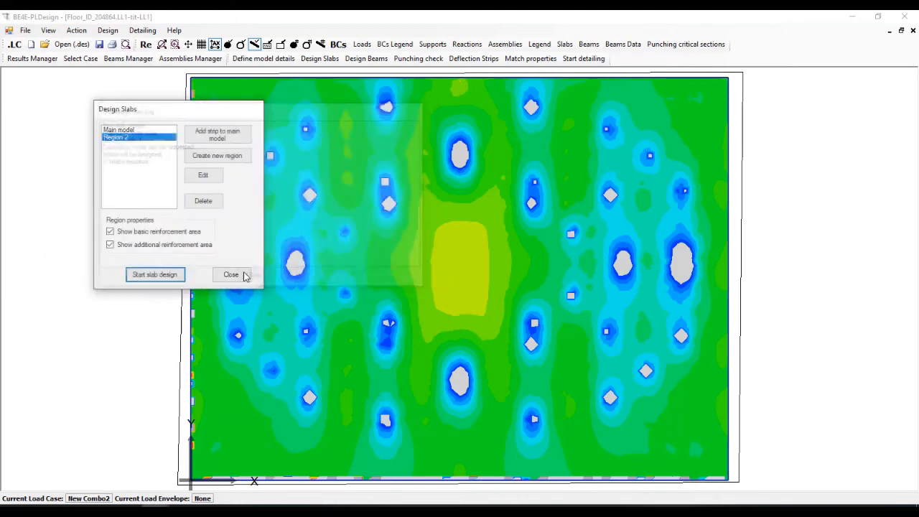
{"action": "left_click", "coordinate": [202, 175]}
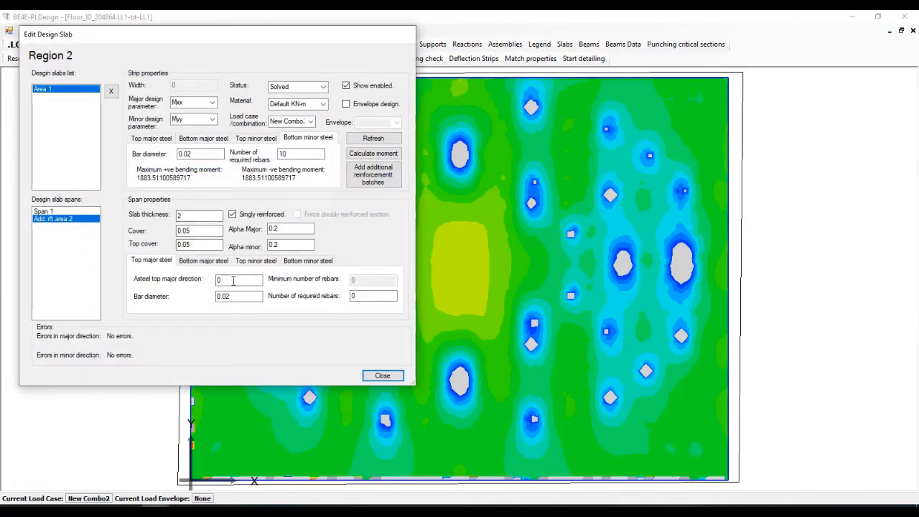
{"action": "left_click", "coordinate": [204, 260]}
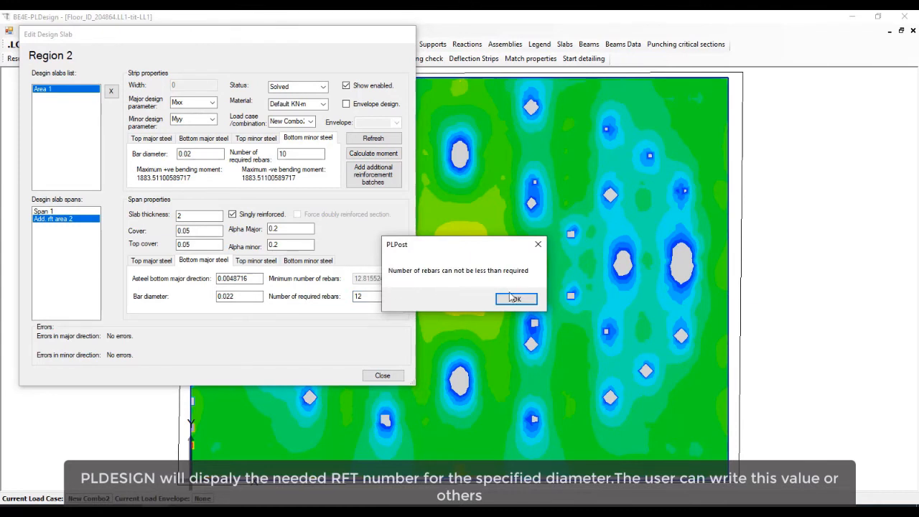
Step: Dismiss the warning and set 13 required rebars for Region 2's bottom minor steel, then close
{"action": "left_click", "coordinate": [515, 298]}
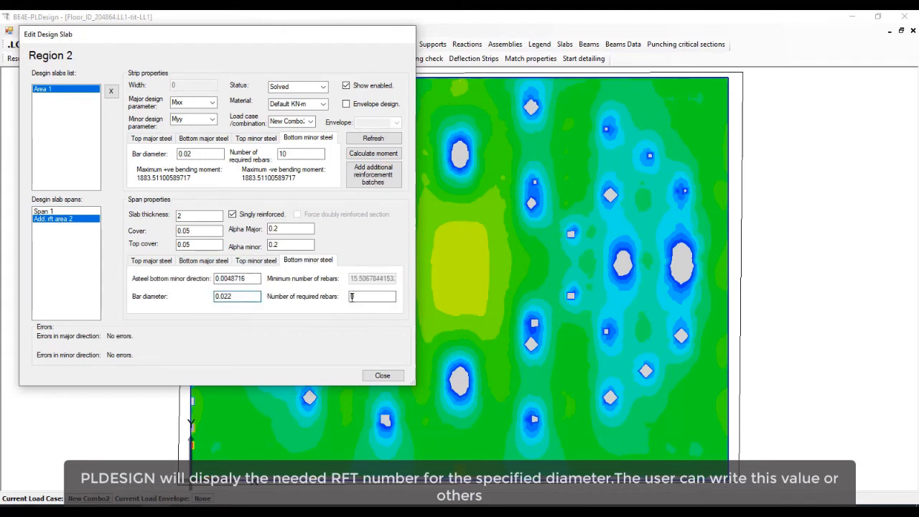
{"action": "type", "text": "13"}
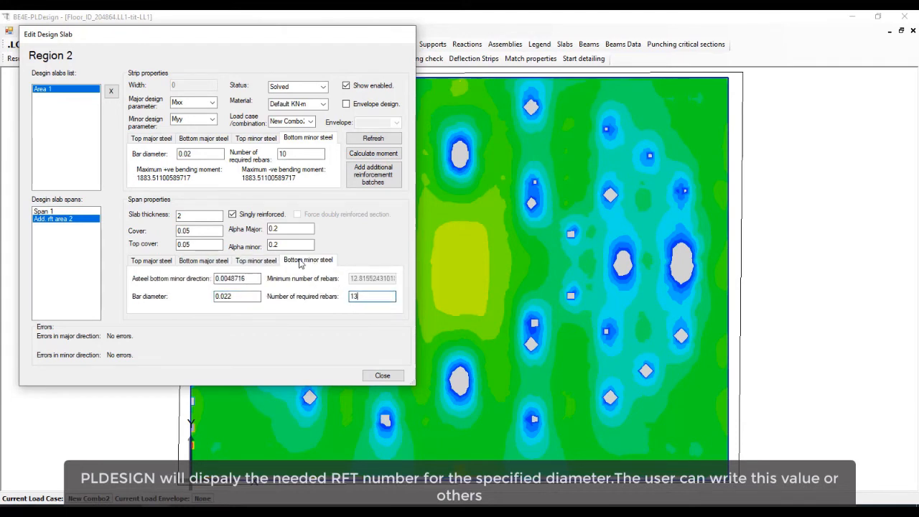
{"action": "left_click", "coordinate": [151, 259]}
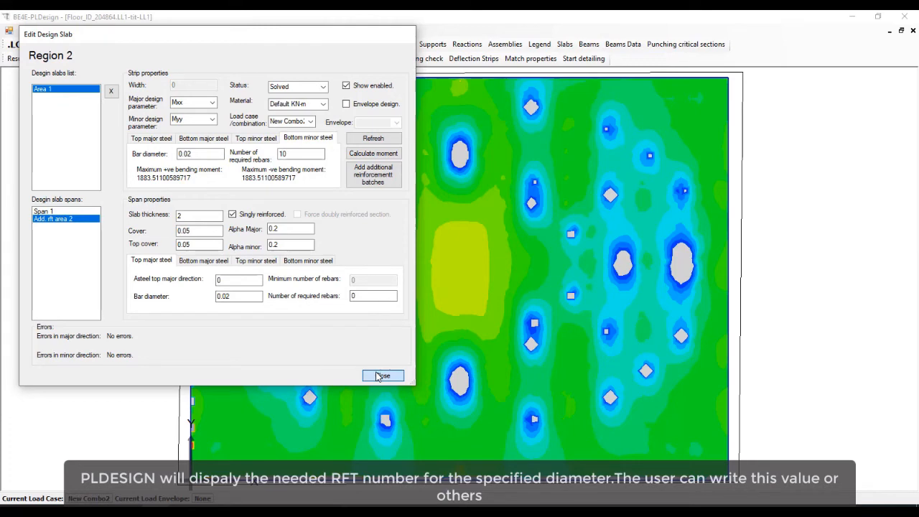
{"action": "left_click", "coordinate": [382, 377]}
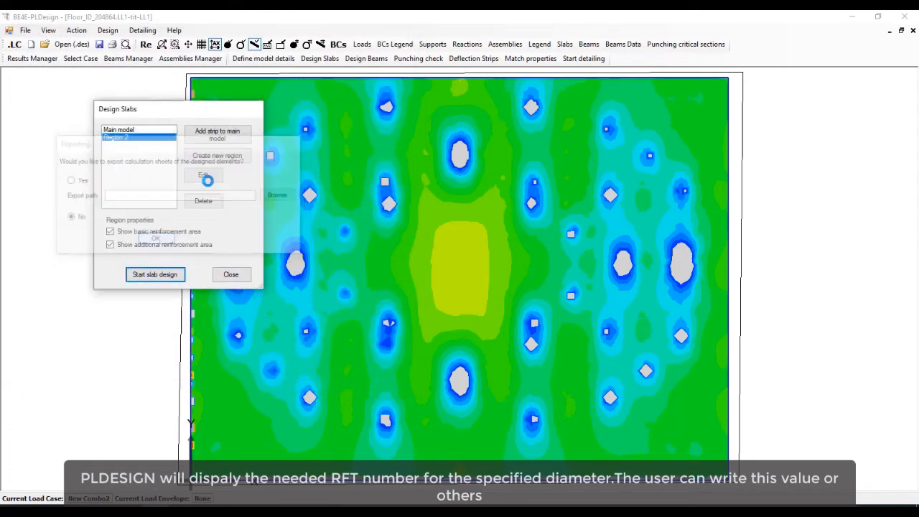
Step: Review Region 2's settings and close the slab design dialogs
{"action": "left_click", "coordinate": [204, 175]}
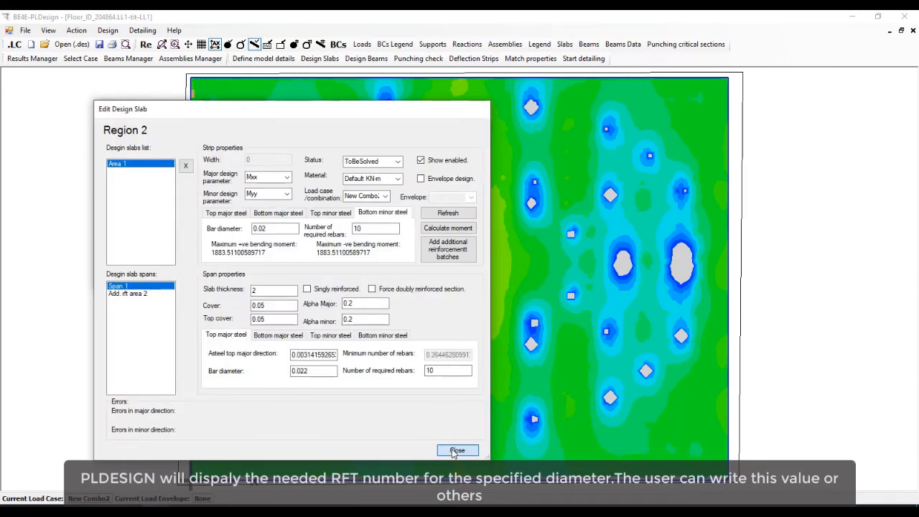
{"action": "left_click", "coordinate": [457, 451]}
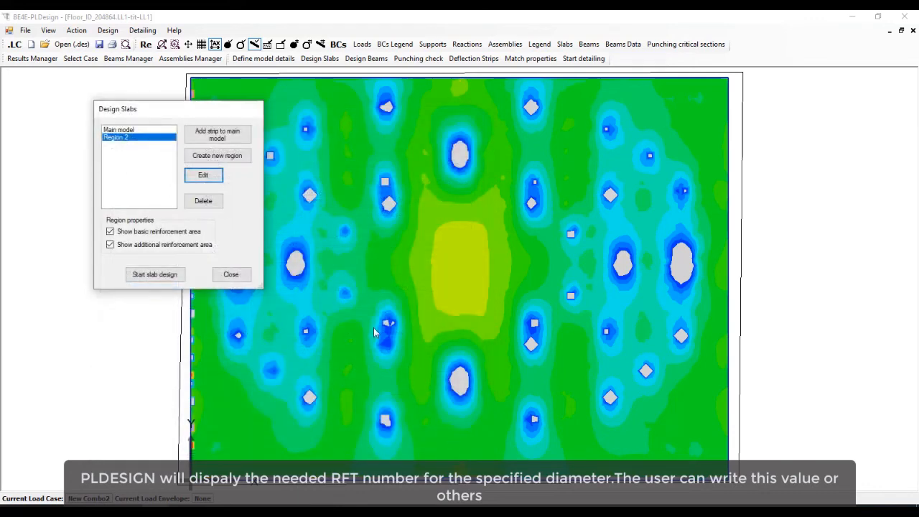
{"action": "left_click", "coordinate": [230, 274]}
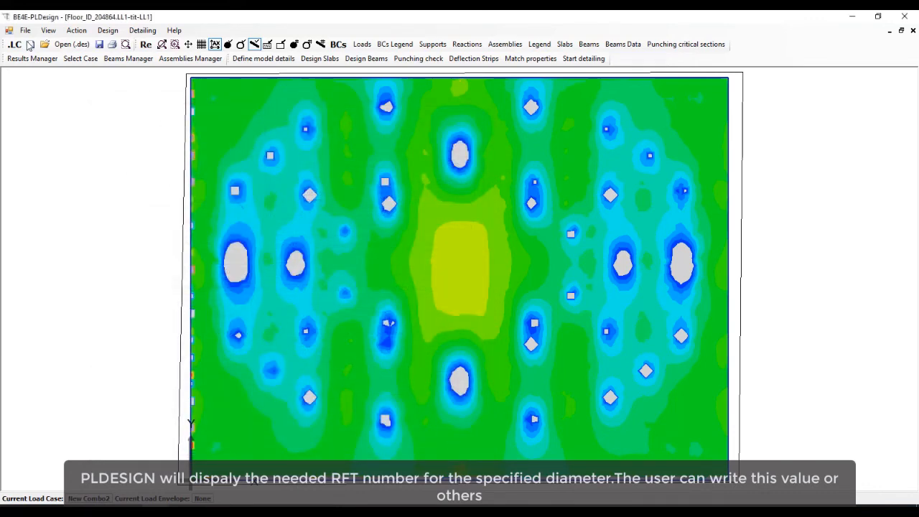
Step: Start File > Export design data and begin entering the Revit level name
{"action": "left_click", "coordinate": [26, 30]}
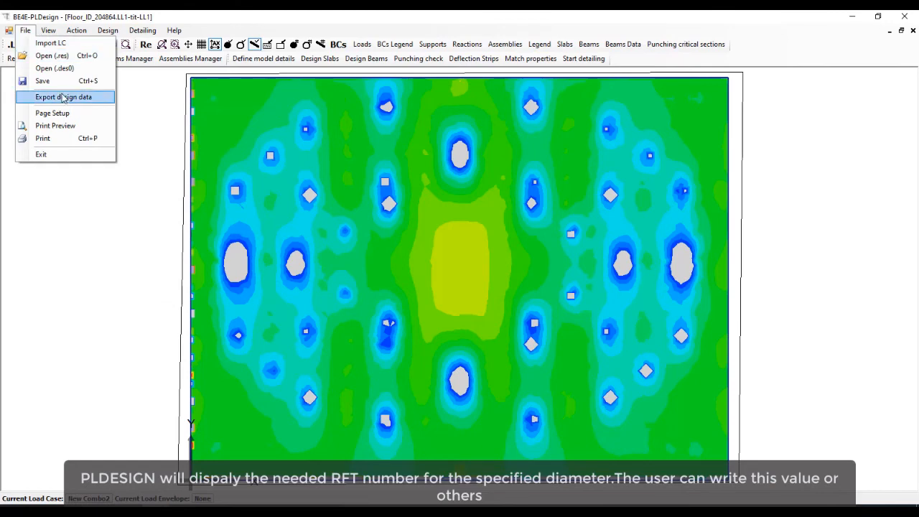
{"action": "left_click", "coordinate": [64, 98]}
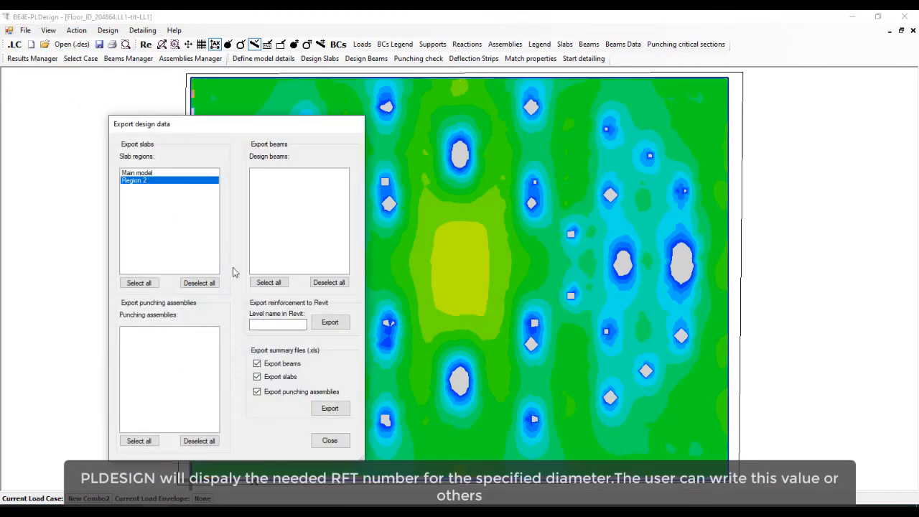
{"action": "left_click", "coordinate": [279, 325]}
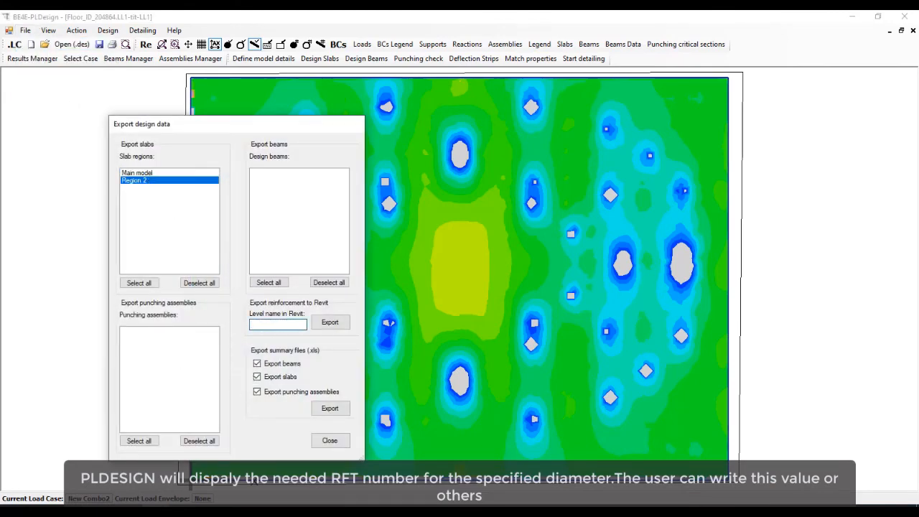